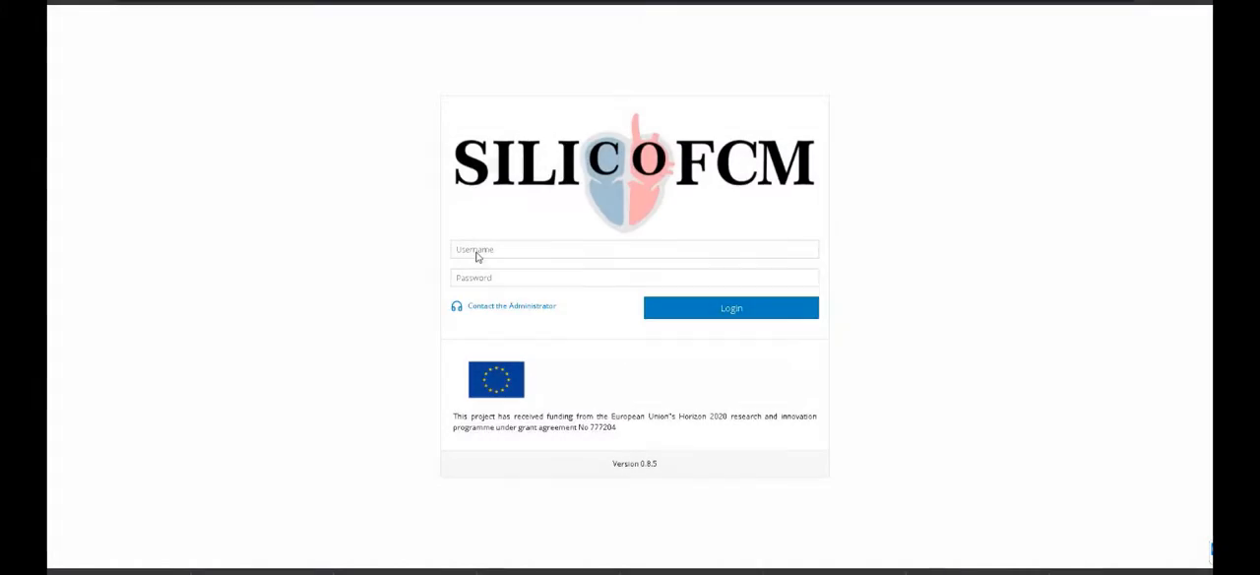
Log in and reach the Clinical Data Virtual Patient Generator.
left_click(730, 307)
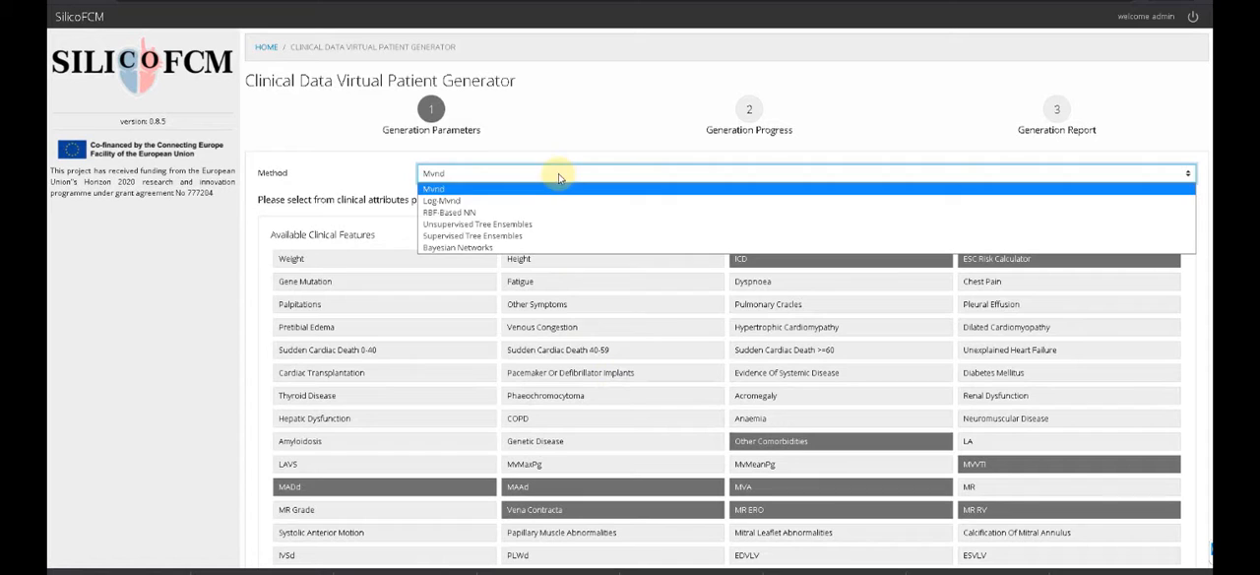
mouse_move(563, 197)
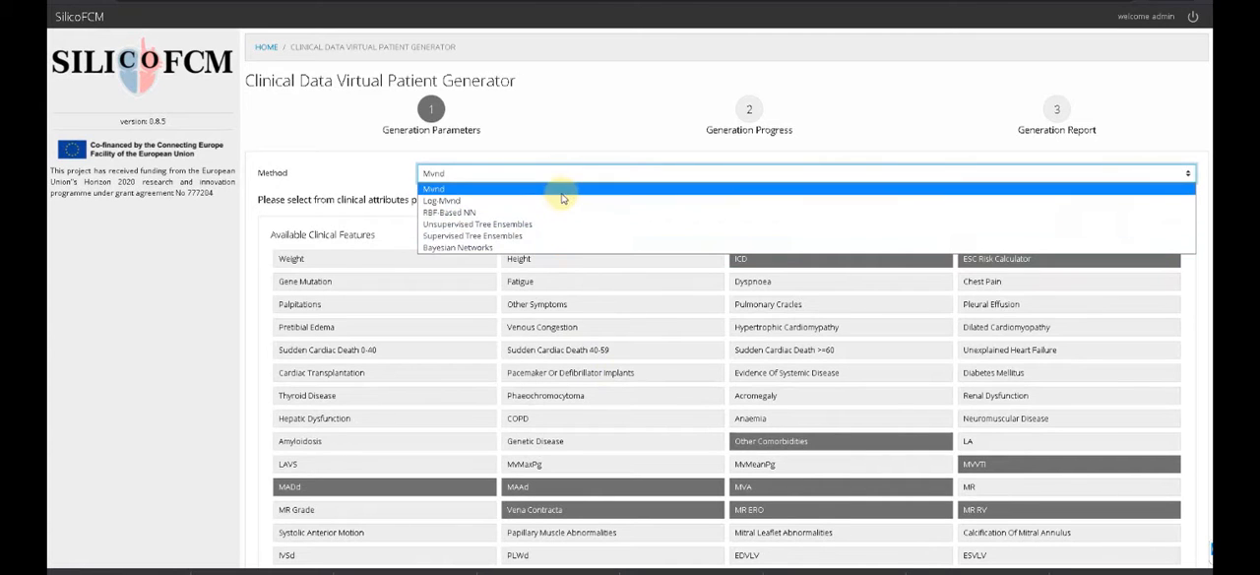
Keep the Mvnd method, set 300 virtual patients and add a population description.
left_click(433, 187)
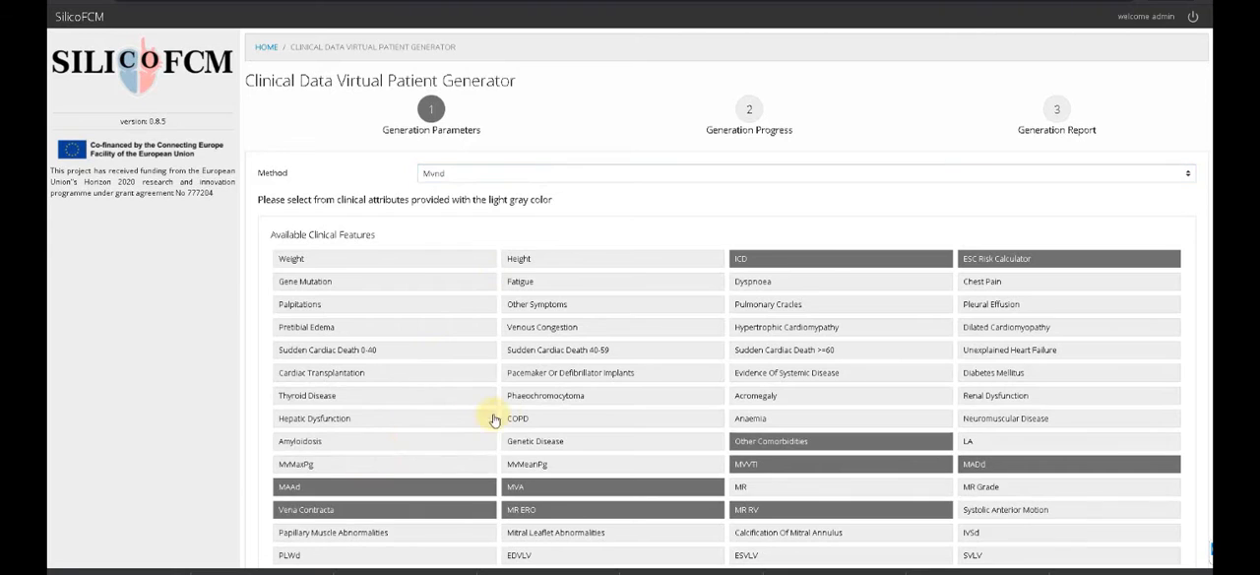
scroll("down", 3)
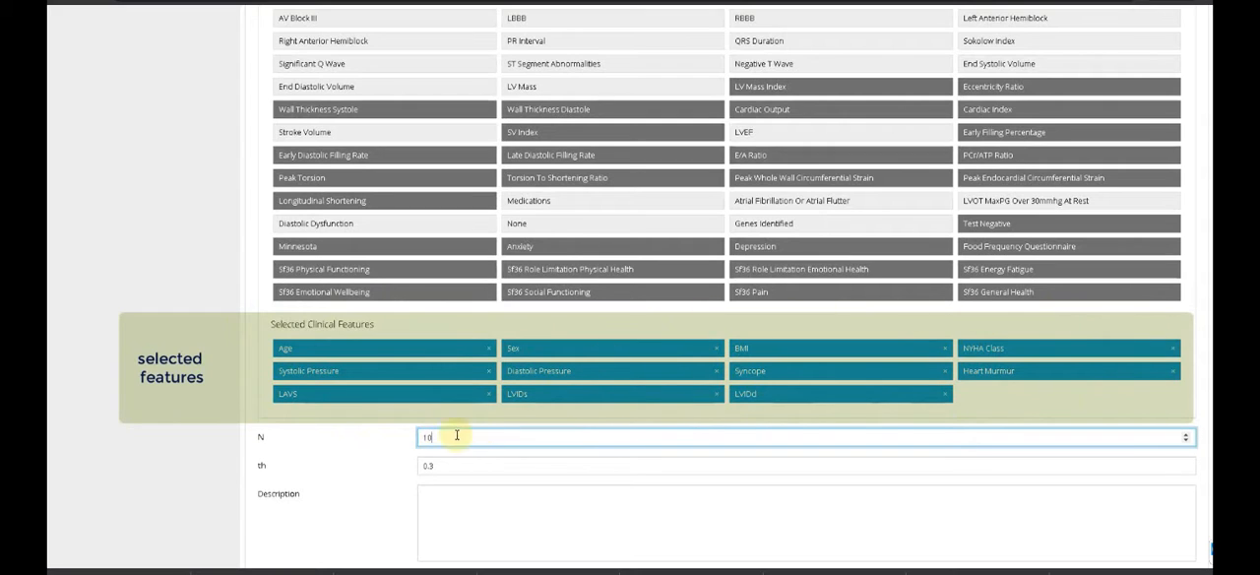
type("300")
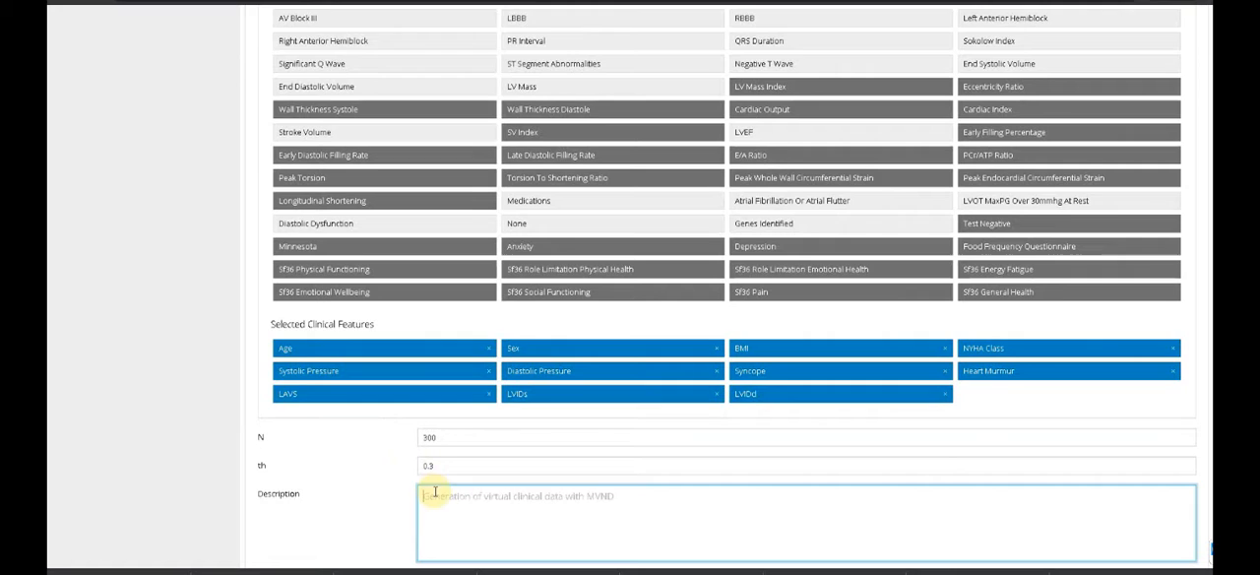
left_click(1185, 543)
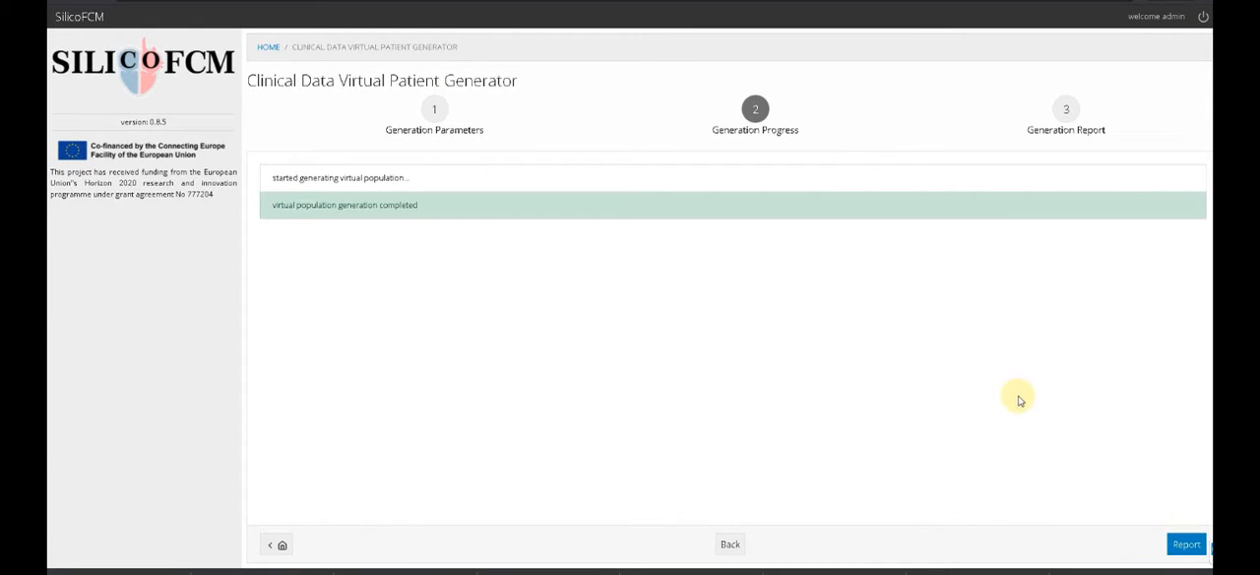
mouse_move(1186, 543)
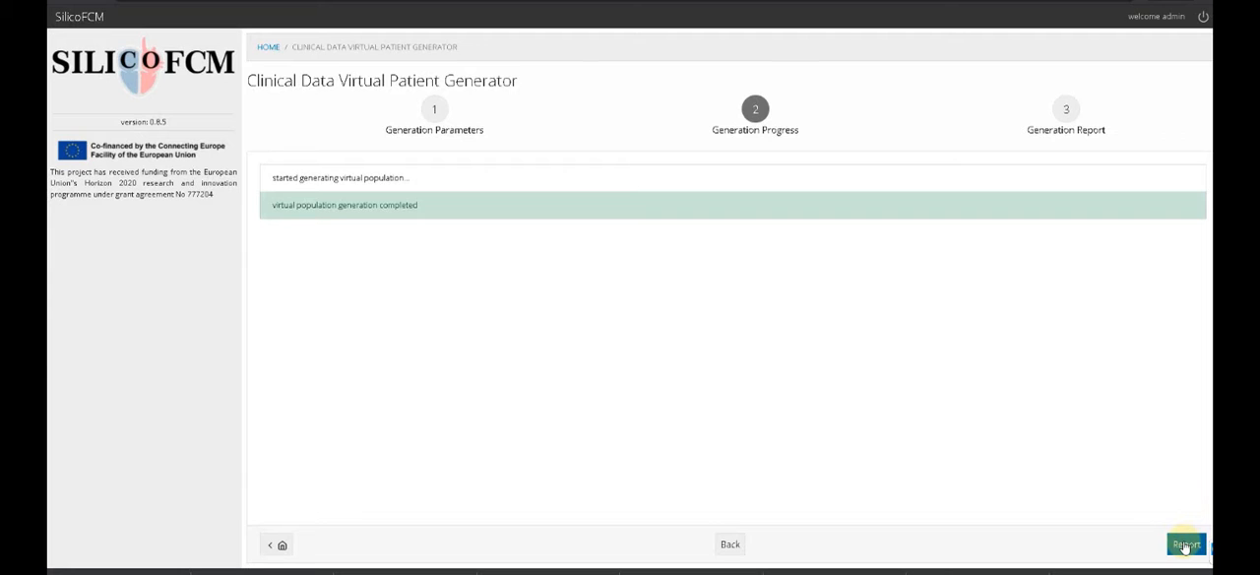
Review the Generated Virtual Population Report: metadata, original vs virtual statistics, covariance and correlation.
left_click(1185, 544)
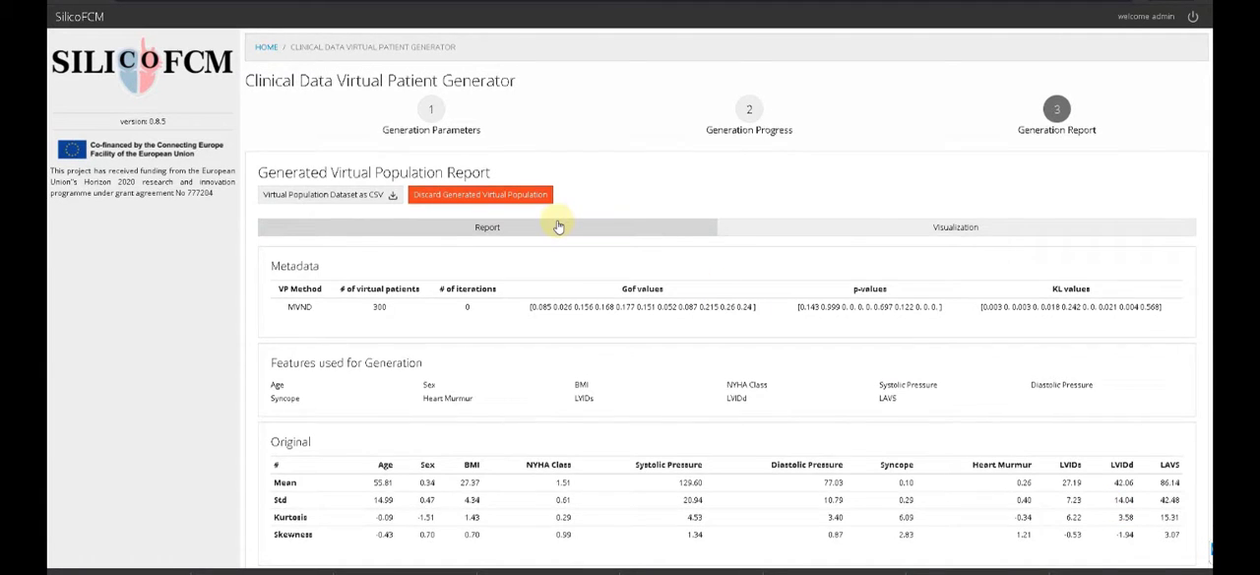
scroll("down", 3)
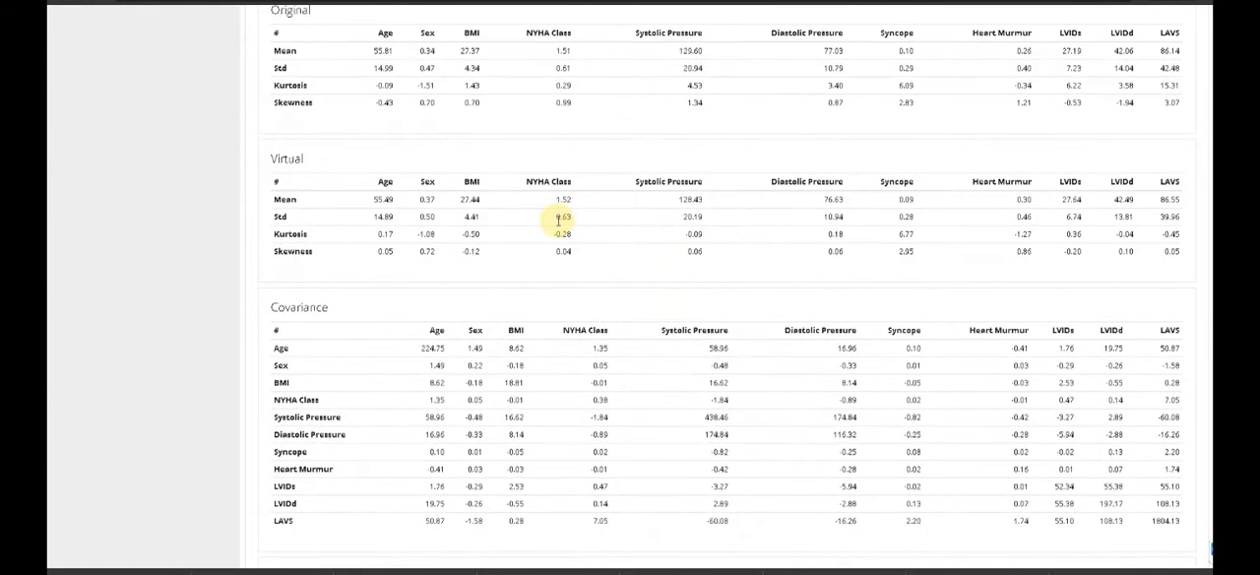
scroll("down", 3)
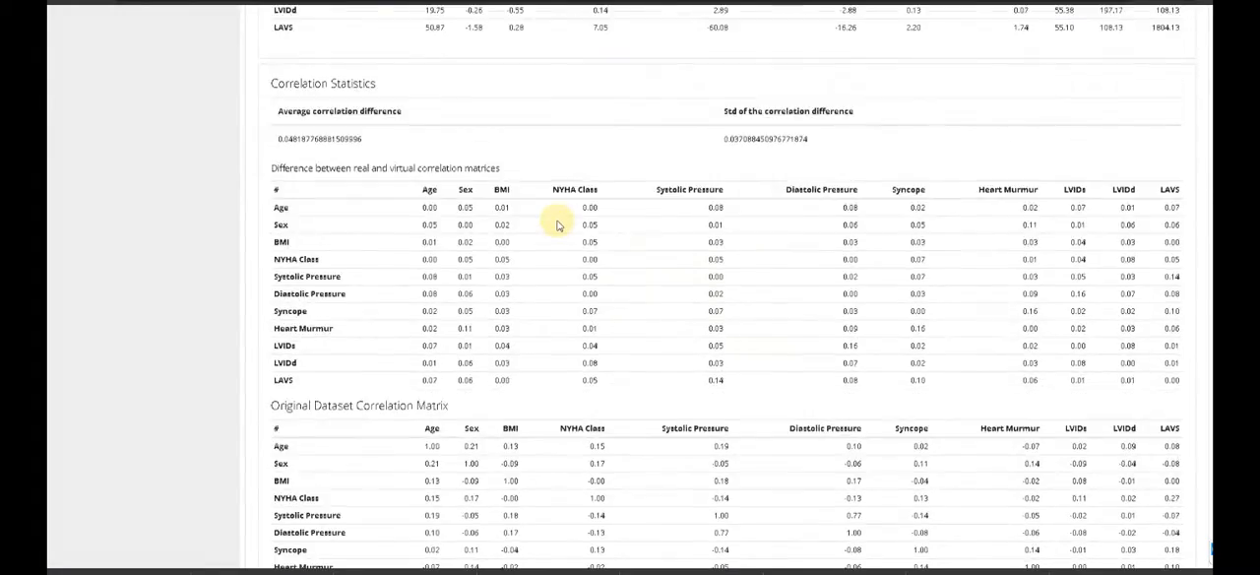
scroll("down", 3)
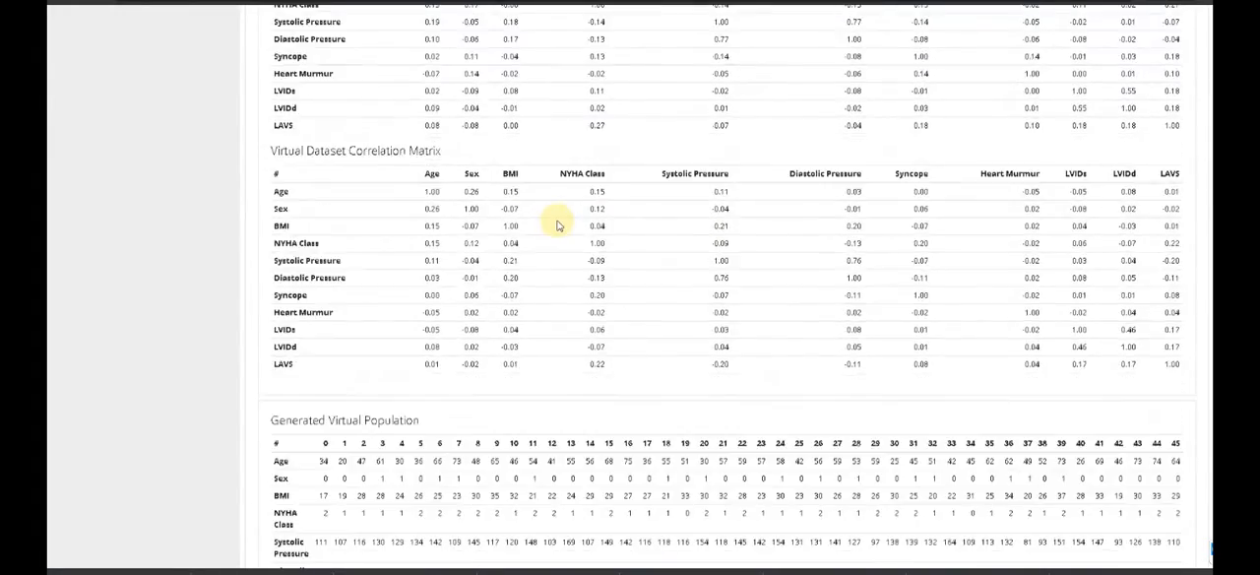
scroll("up", 3)
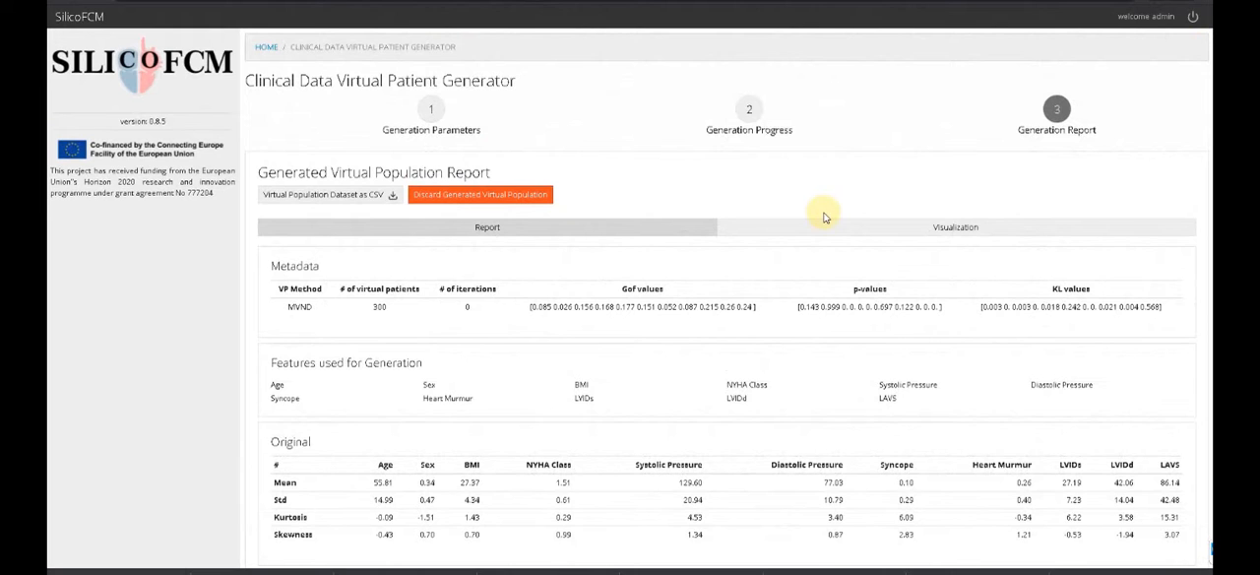
Browse the Visualization charts: real vs virtual histograms and correlation heatmaps.
left_click(952, 227)
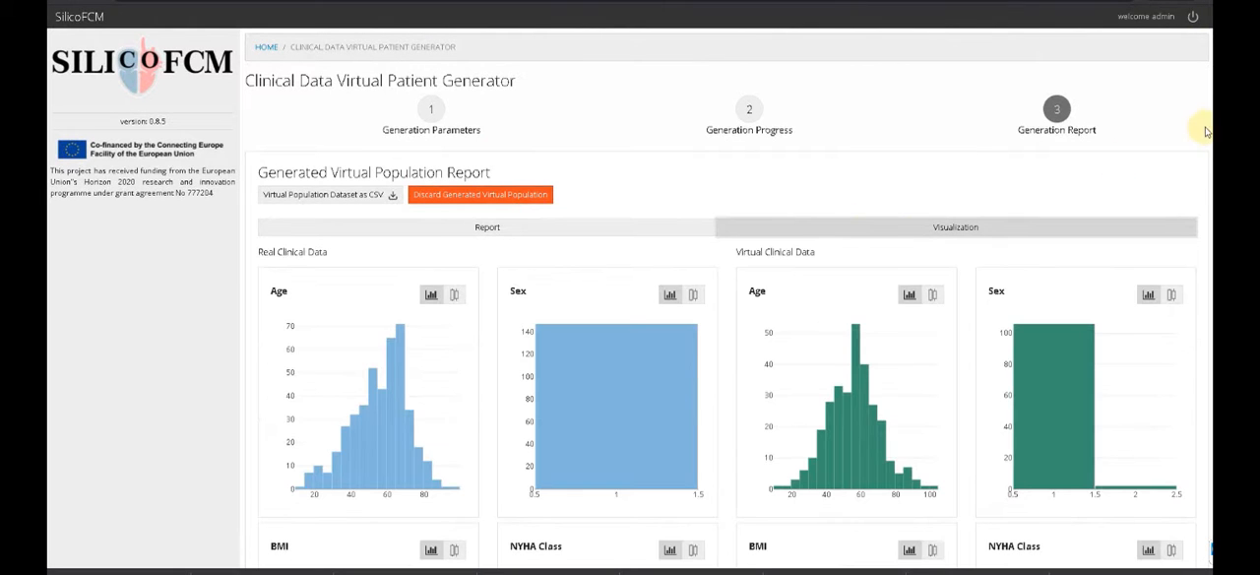
scroll("down", 3)
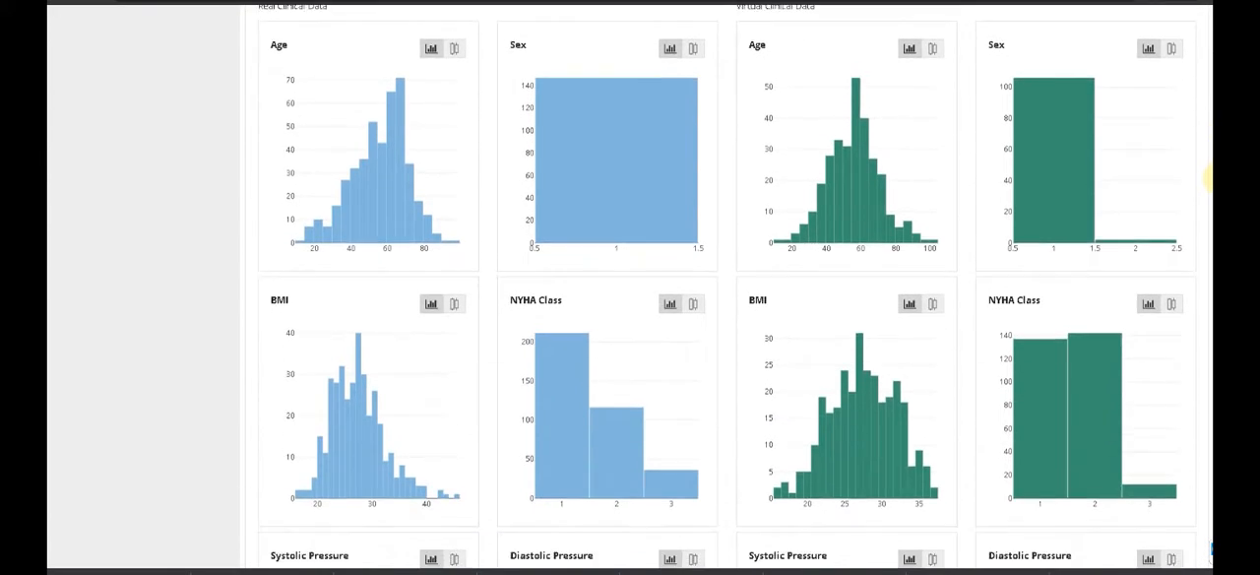
scroll("down", 3)
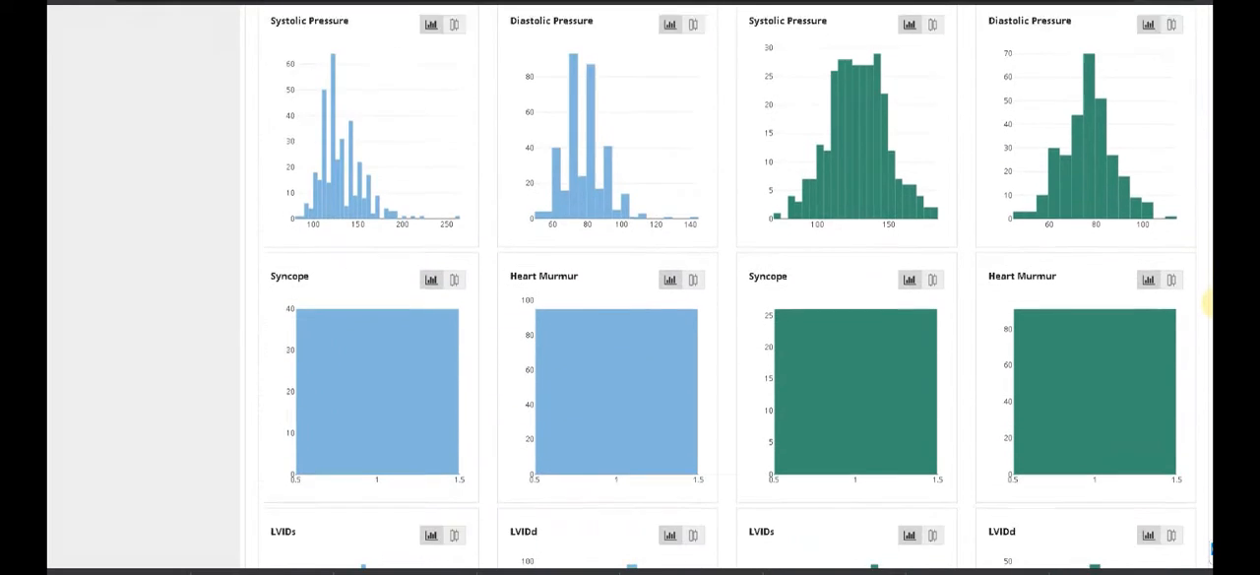
scroll("down", 3)
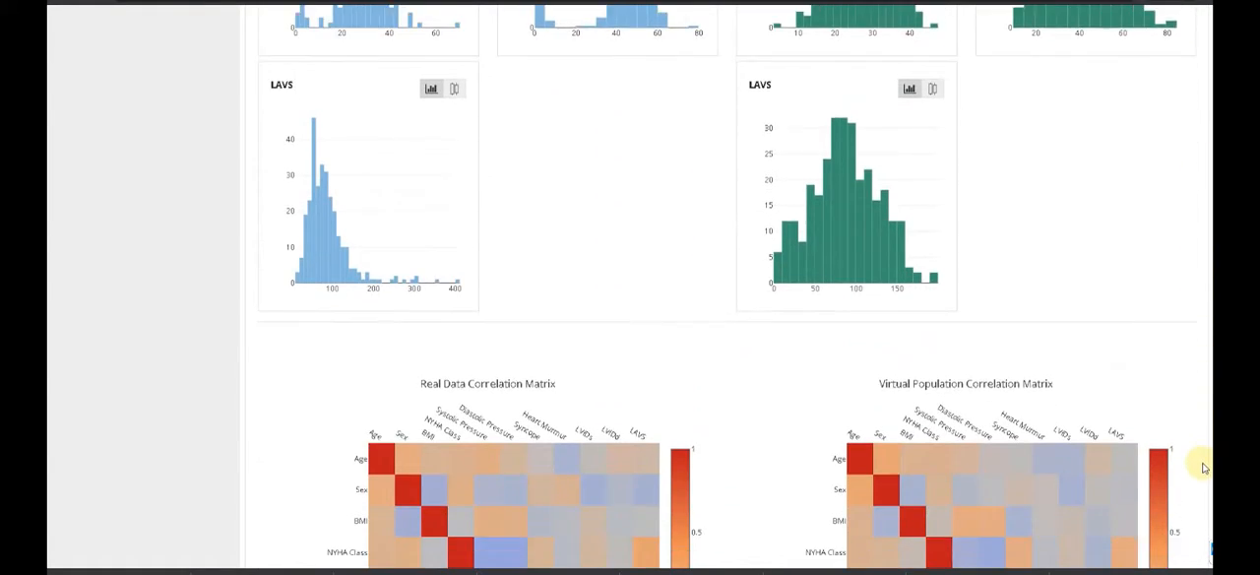
scroll("down", 3)
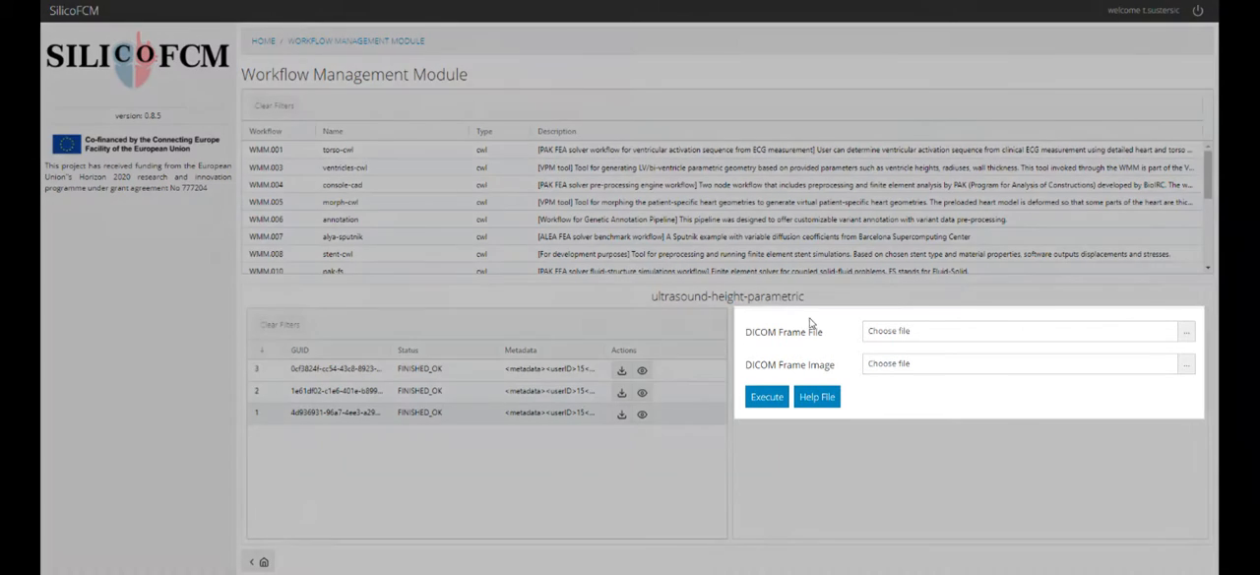
Load the patient's DICOM frame file and frame image and execute the ultrasound-height-parametric workflow.
left_click(1185, 331)
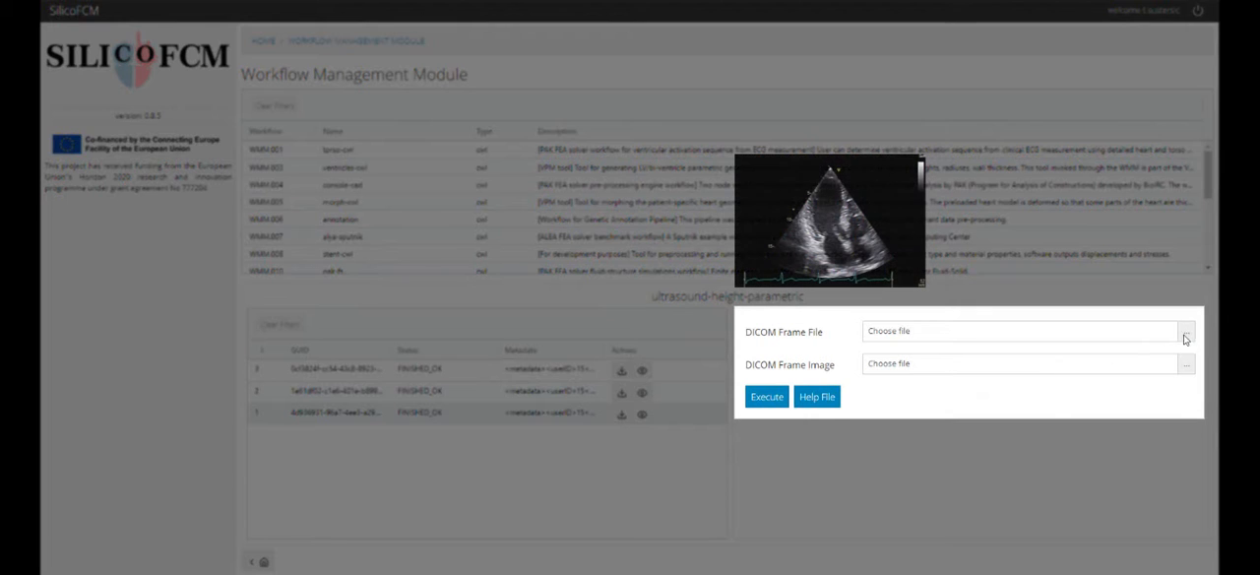
left_click(1185, 331)
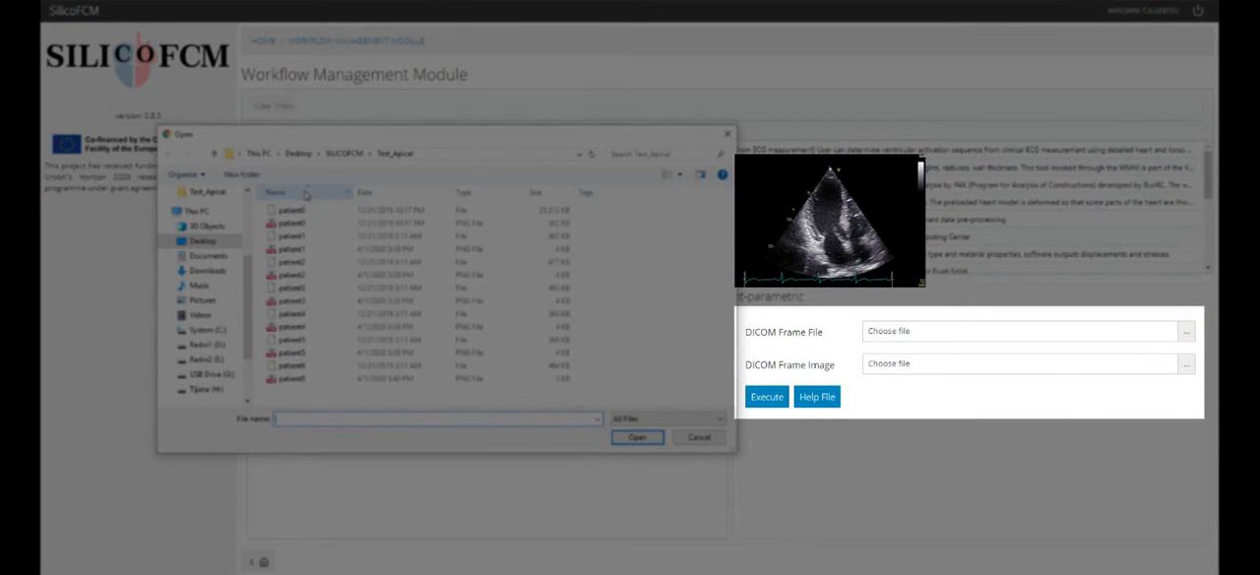
left_click(635, 437)
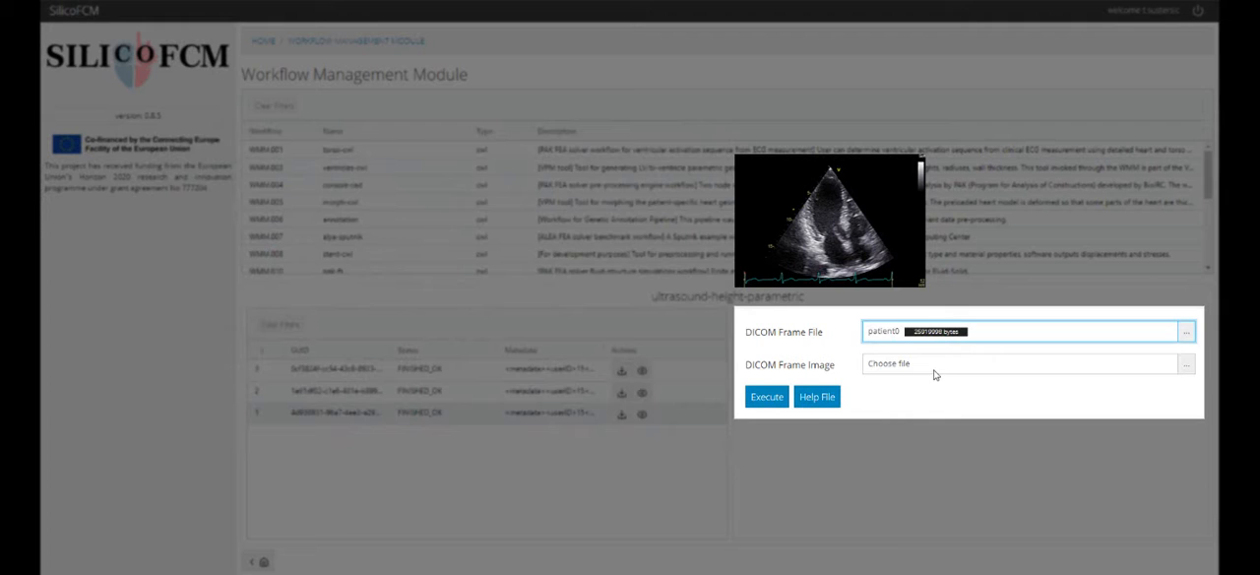
left_click(1185, 362)
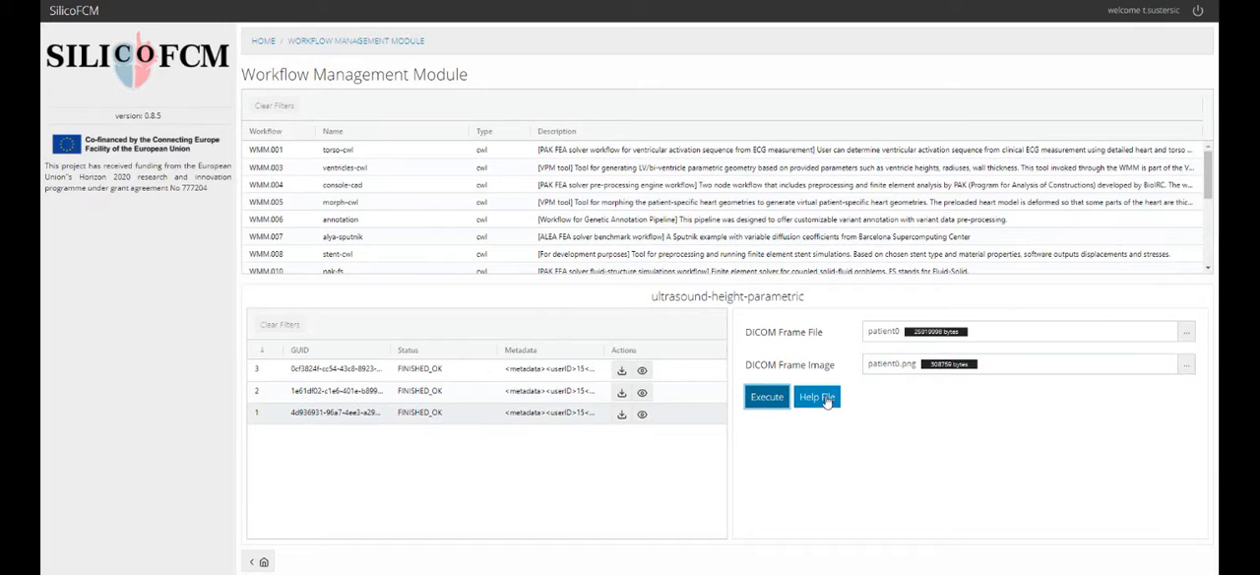
left_click(766, 398)
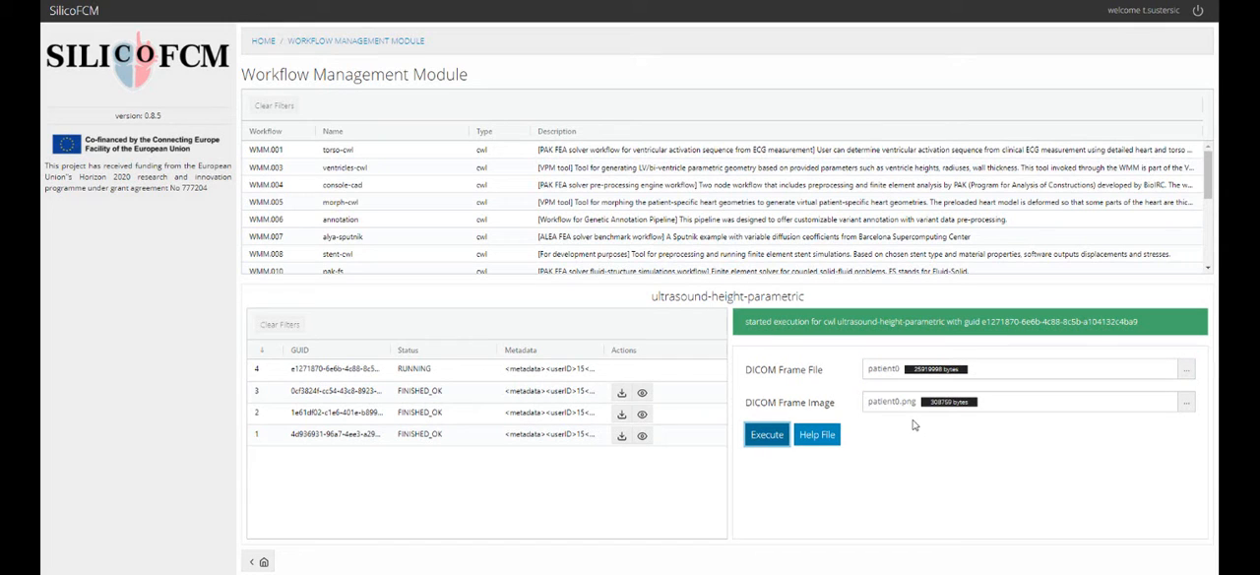
mouse_move(994, 445)
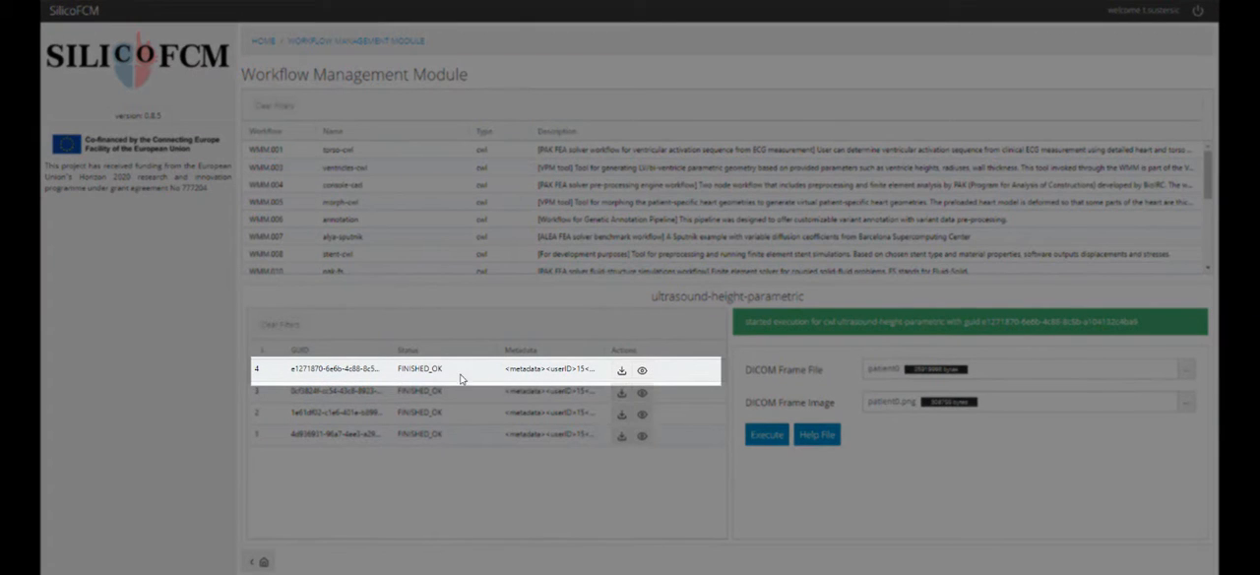
View the latest run's heart models in the Data Viewer with the systole model as wireframe.
left_click(642, 370)
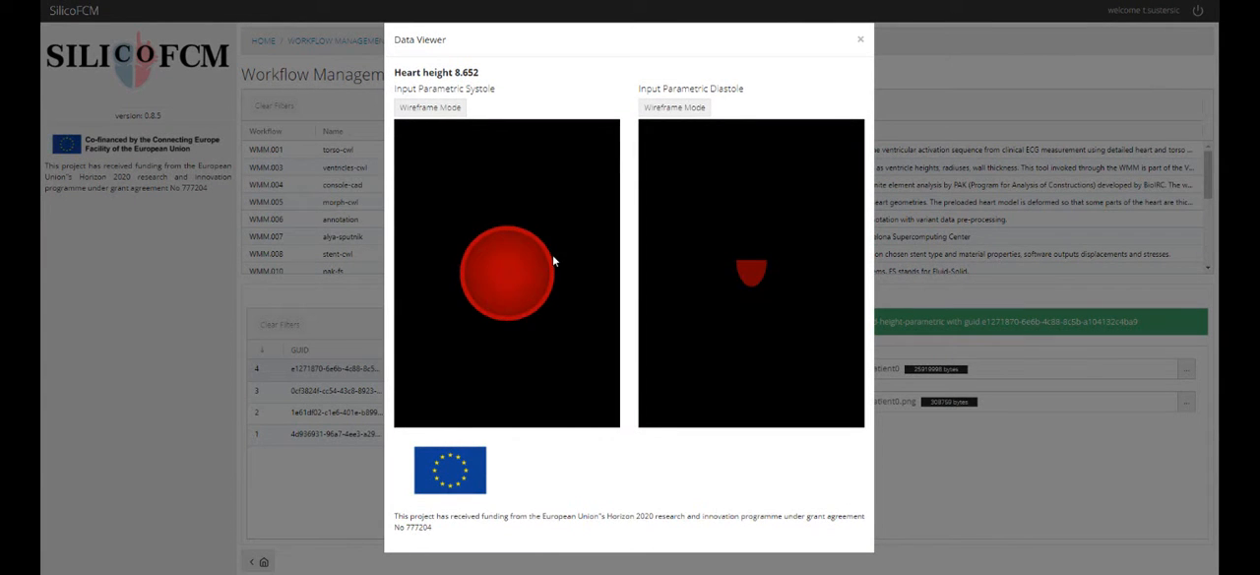
left_click(429, 106)
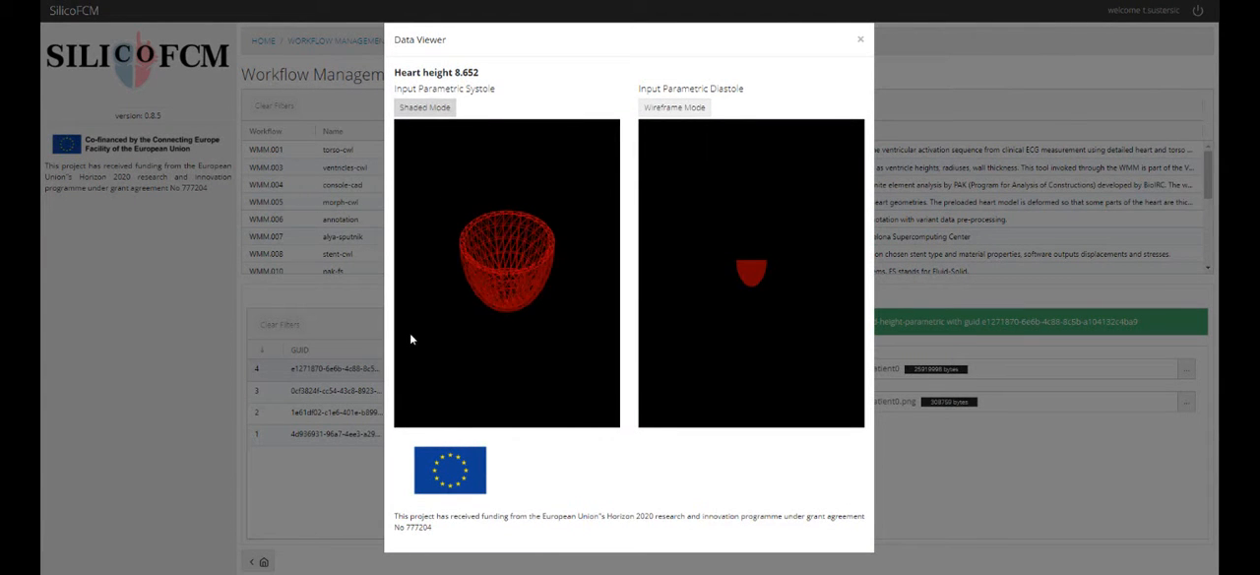
left_click(859, 39)
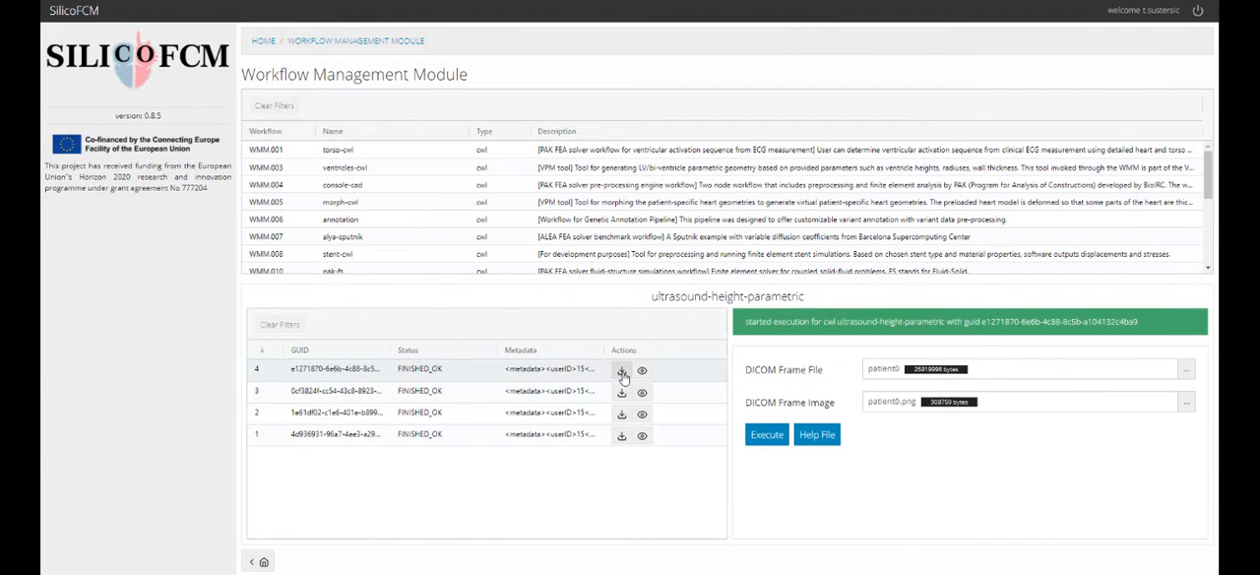
Download the run's output archive into the SILICOFCM folder.
left_click(623, 370)
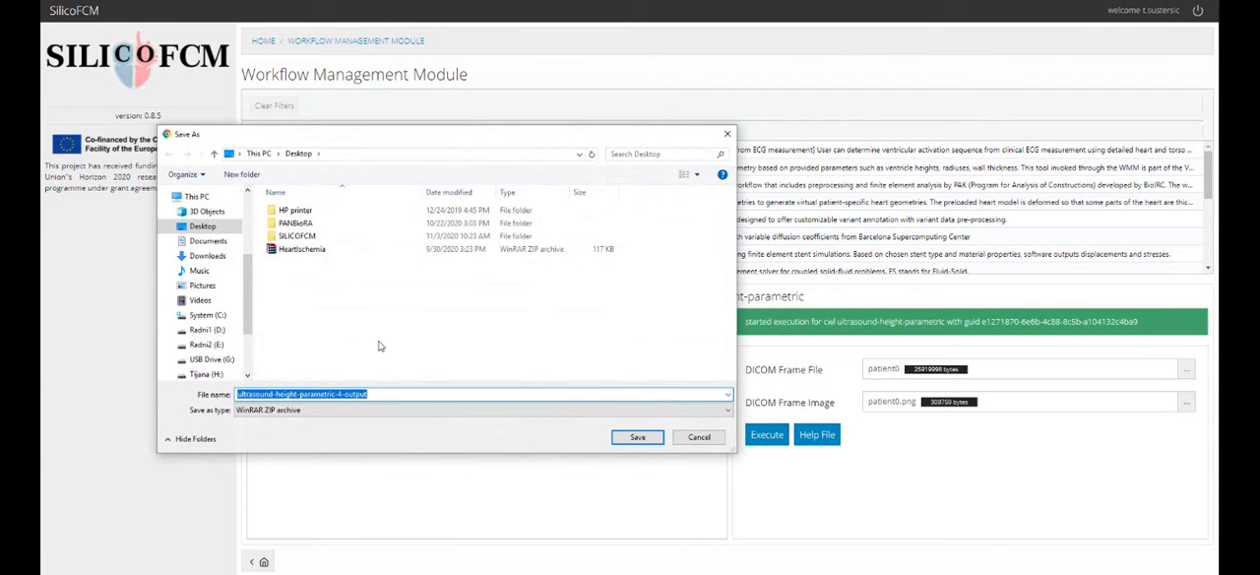
double_click(295, 236)
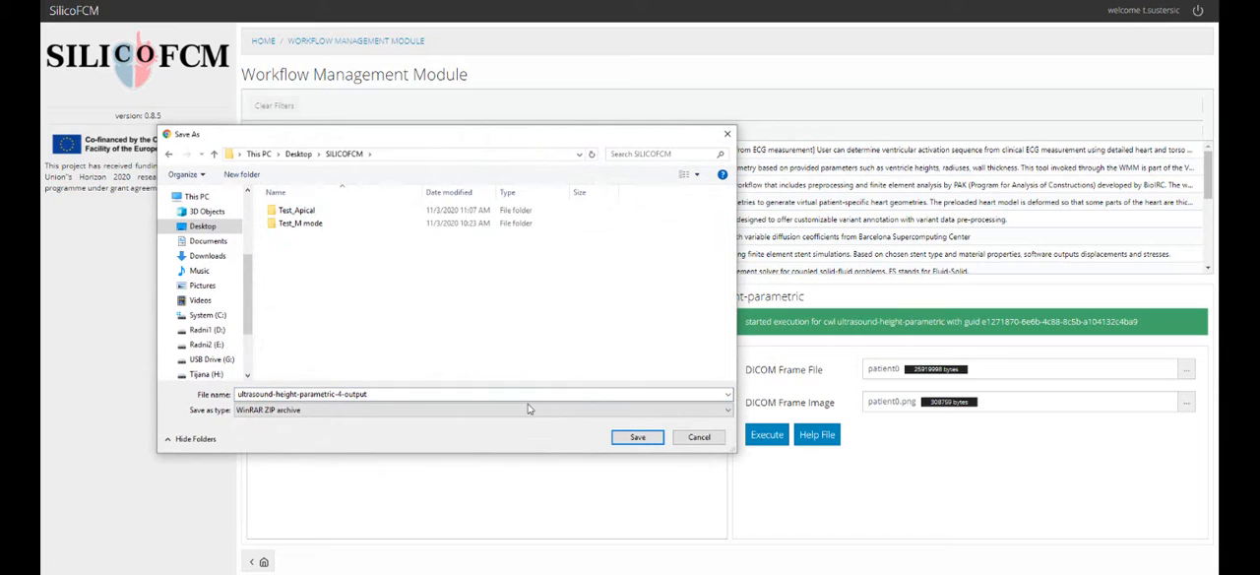
left_click(636, 437)
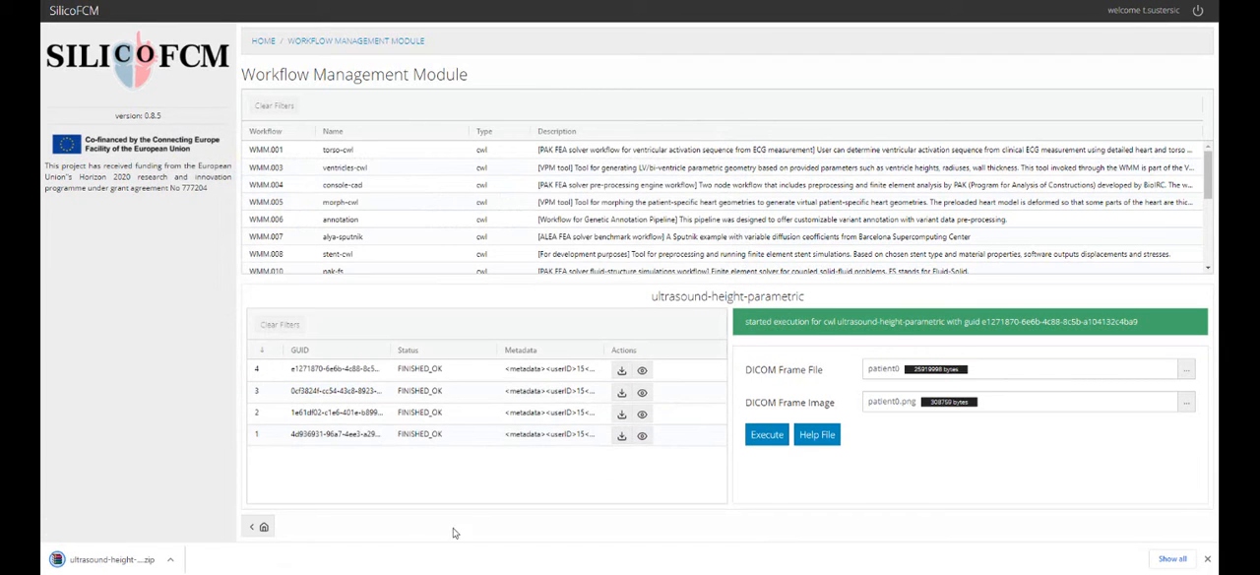
left_click(170, 559)
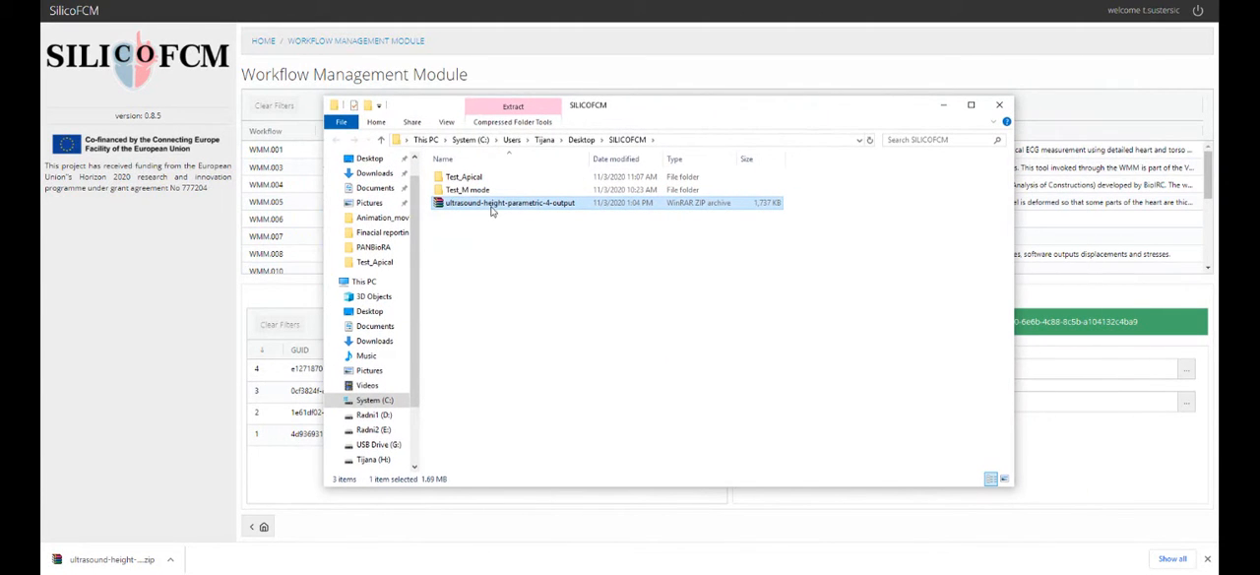
Inspect the diastole and systole volume data files in the archive, then close the folder.
double_click(507, 200)
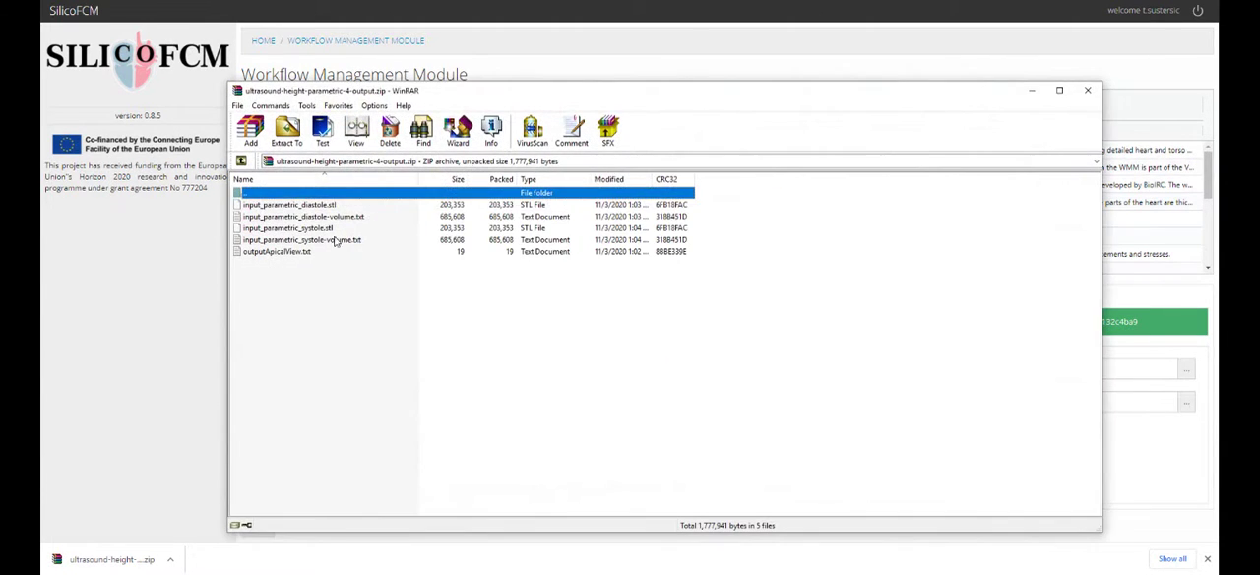
double_click(301, 216)
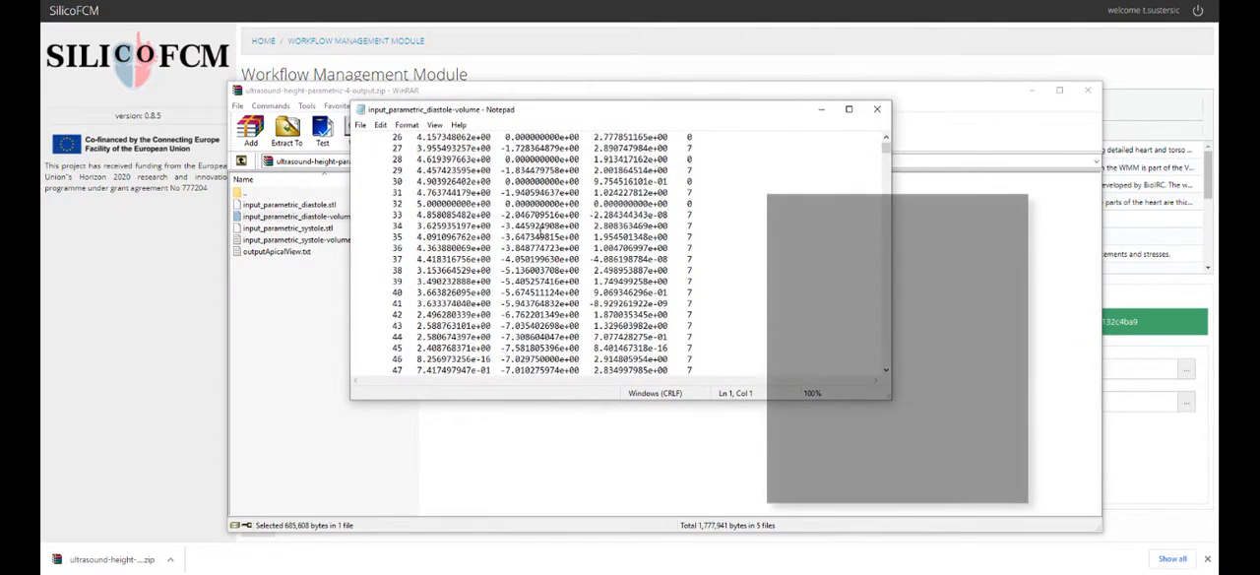
left_click(874, 110)
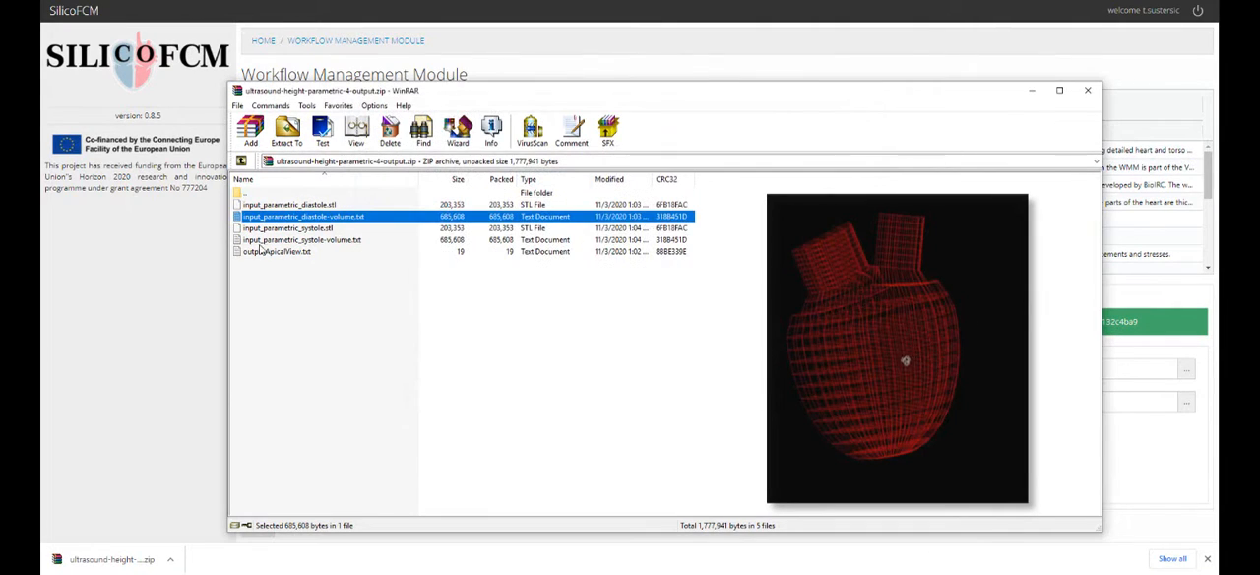
double_click(299, 240)
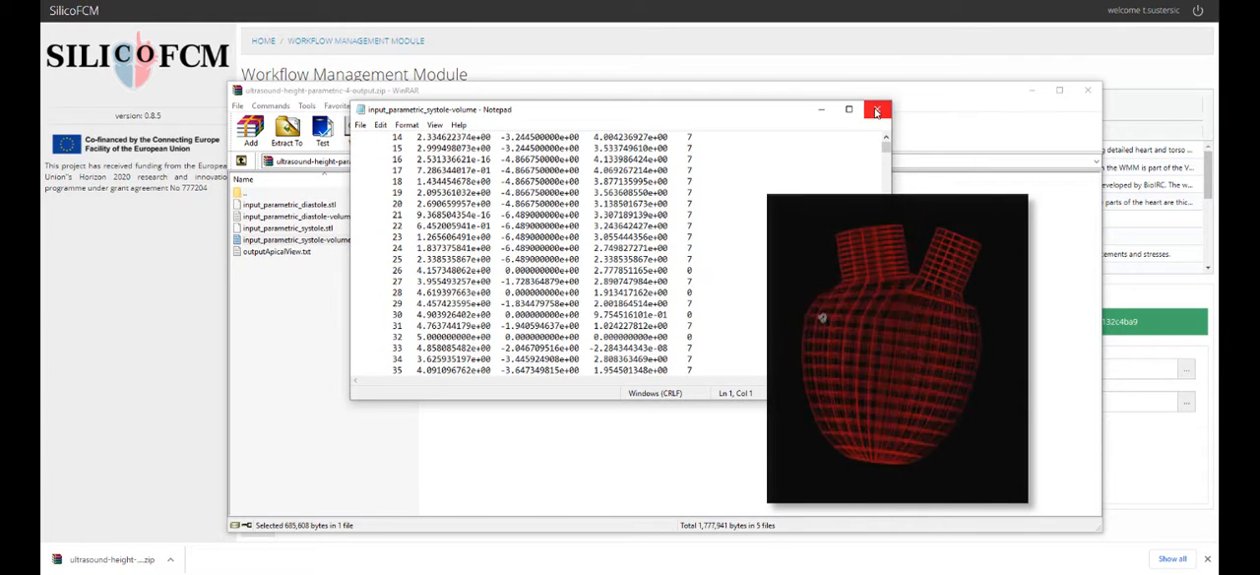
left_click(874, 111)
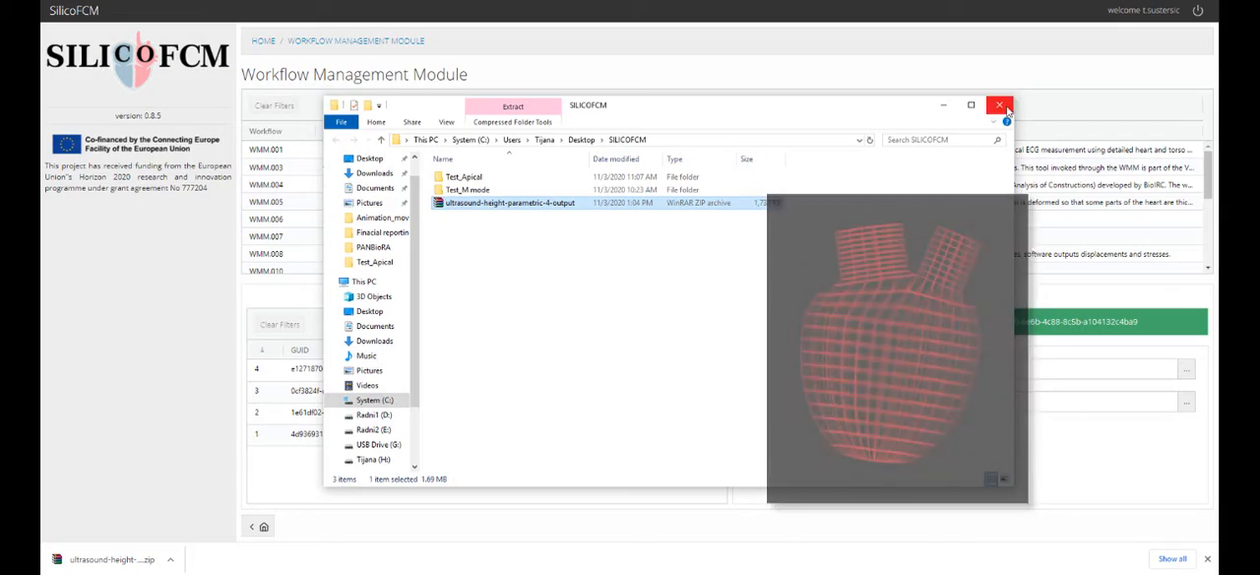
left_click(996, 106)
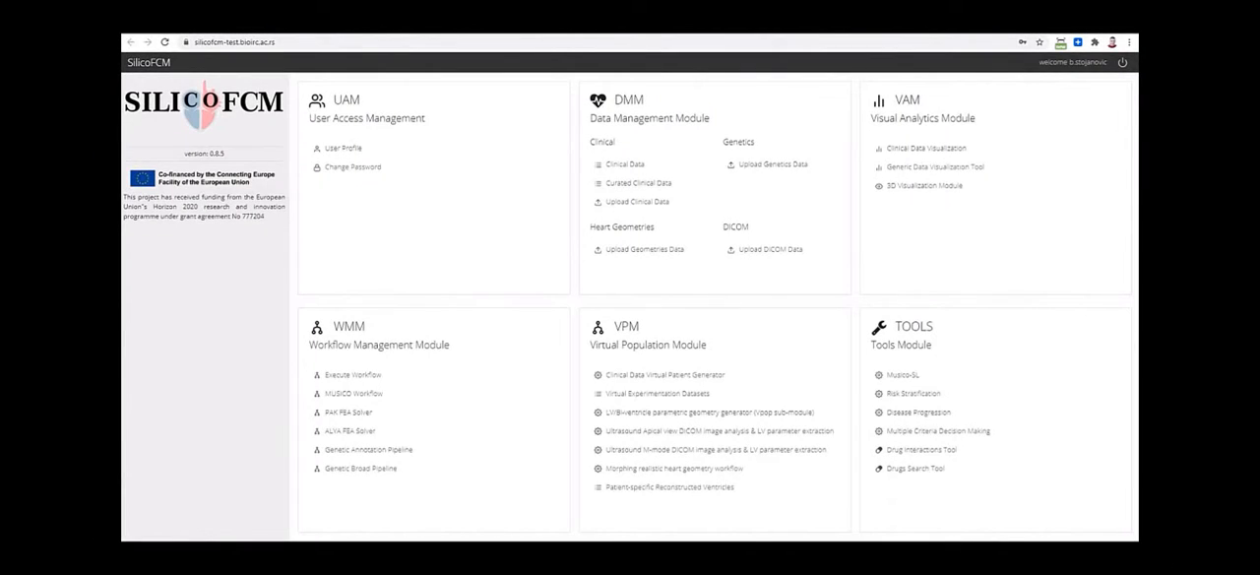
mouse_move(485, 334)
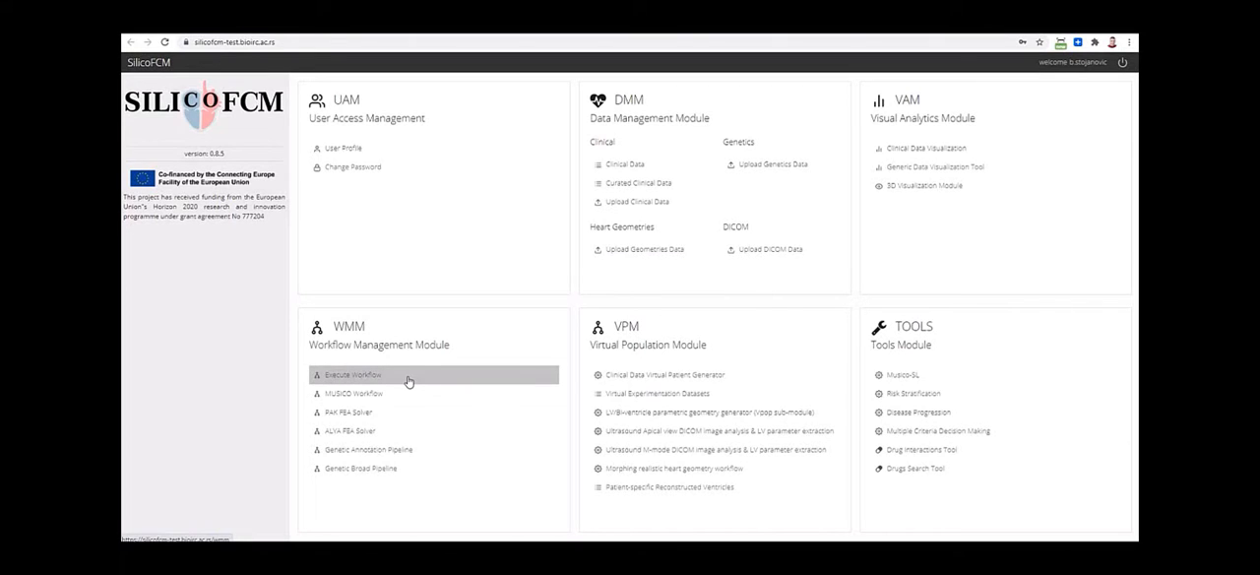
Go to Execute Workflow under the WMM Workflow Management Module card.
left_click(350, 374)
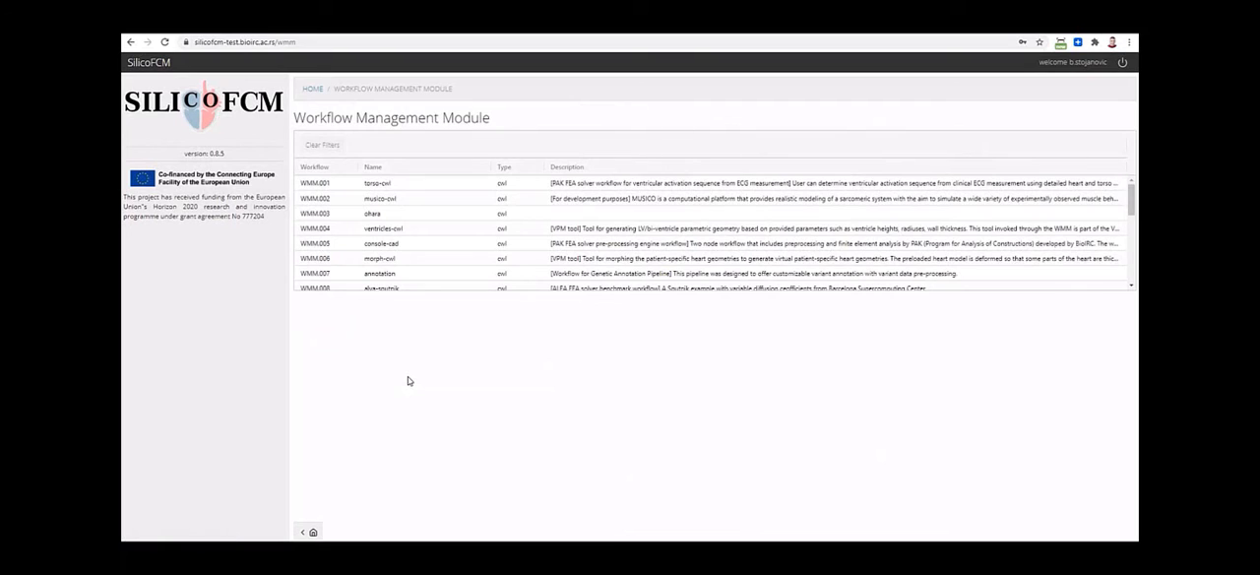
Run the bix2mus-mut workflow on the patient VCF file and view the finished run's report.
left_click(384, 210)
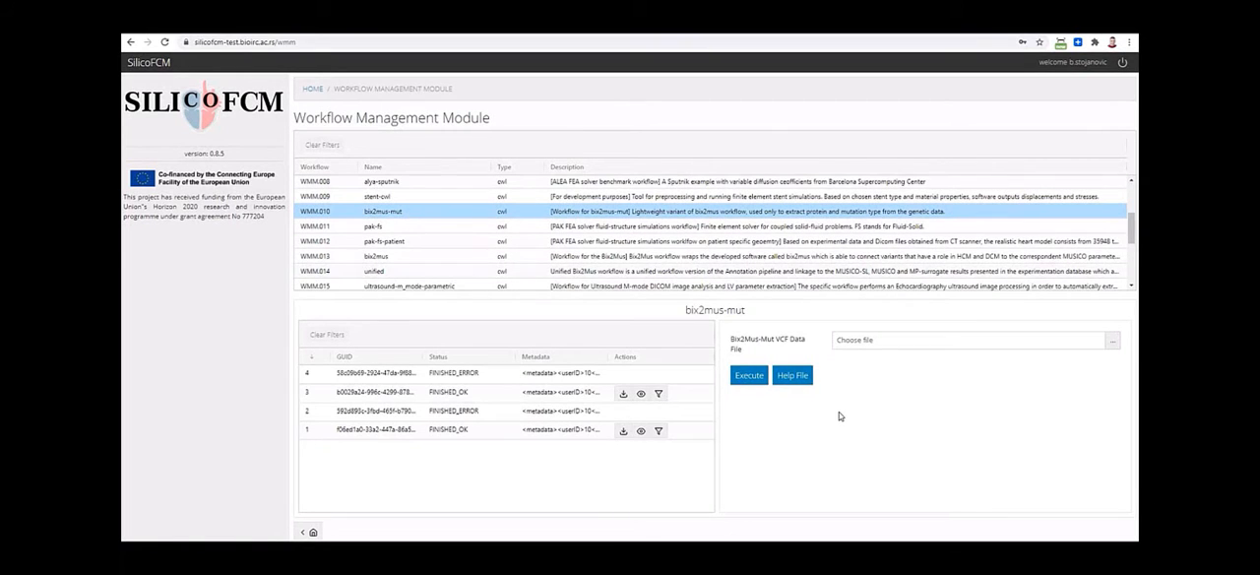
mouse_move(854, 368)
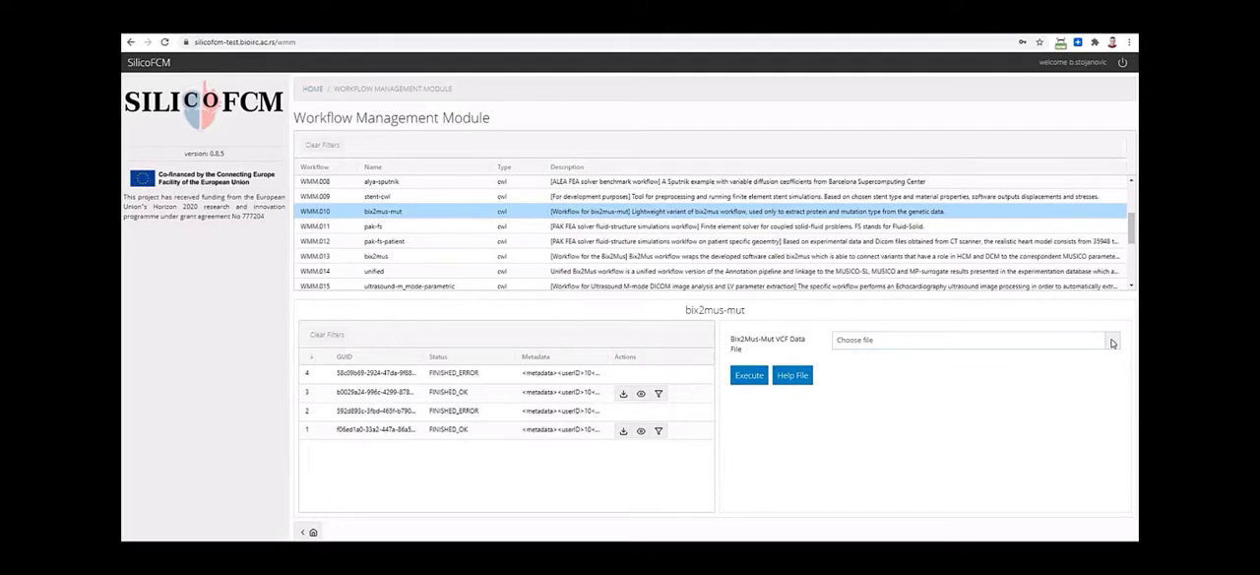
left_click(968, 339)
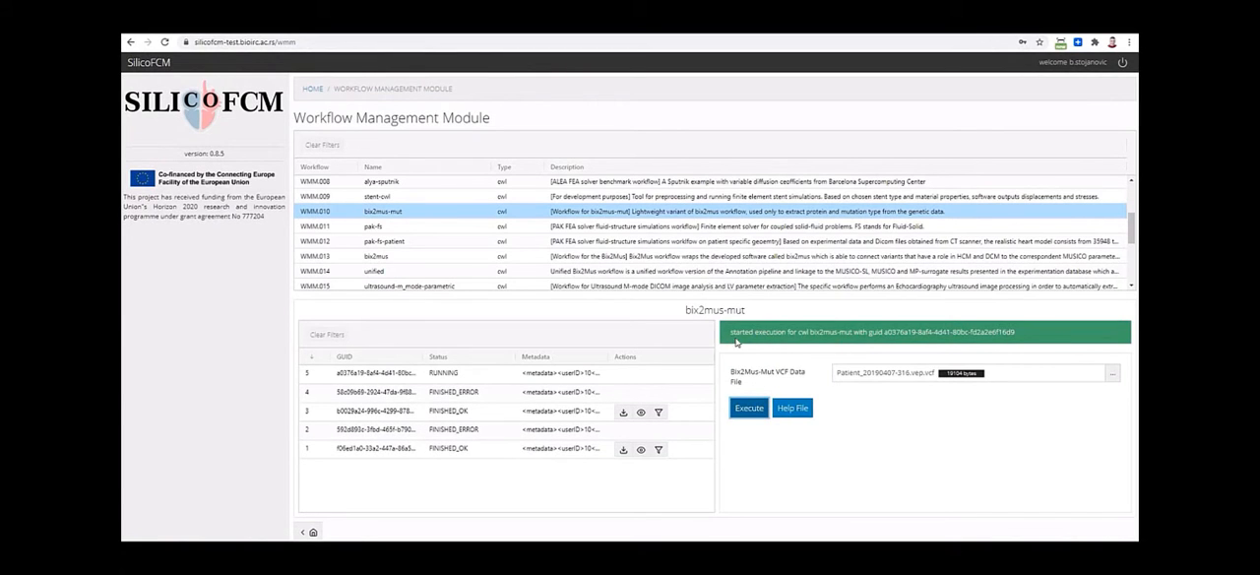
mouse_move(791, 342)
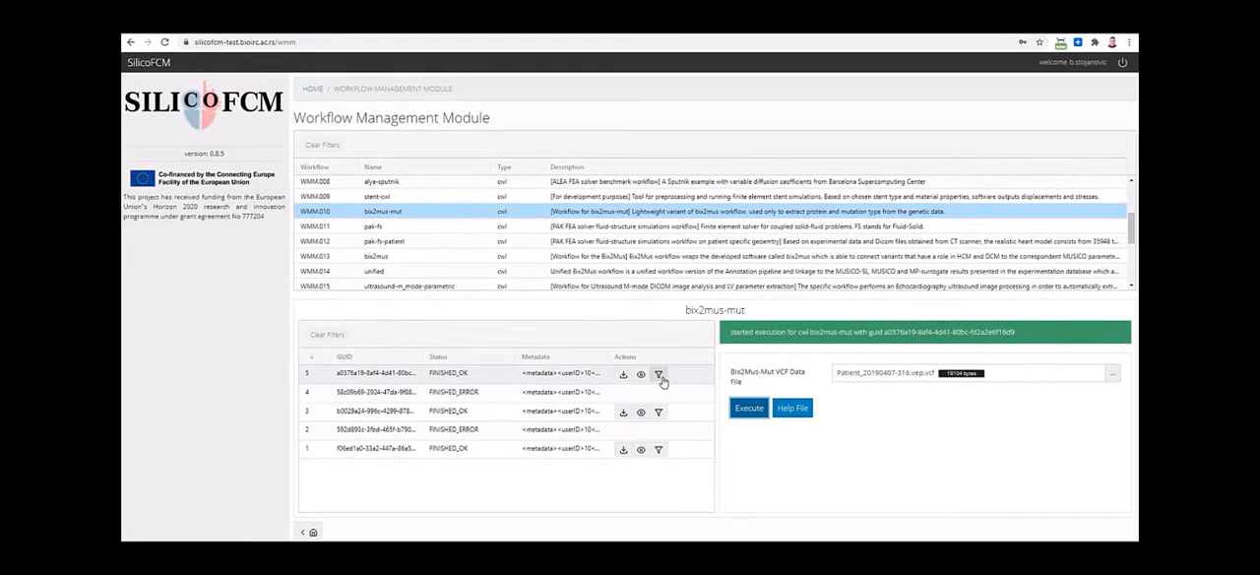
left_click(642, 374)
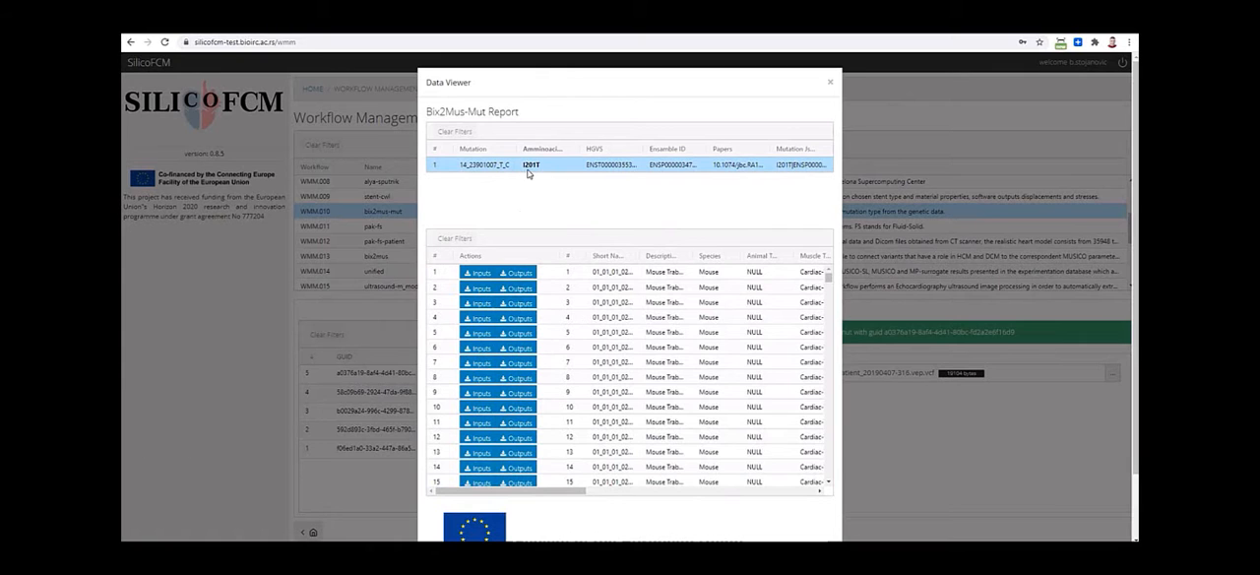
mouse_move(532, 170)
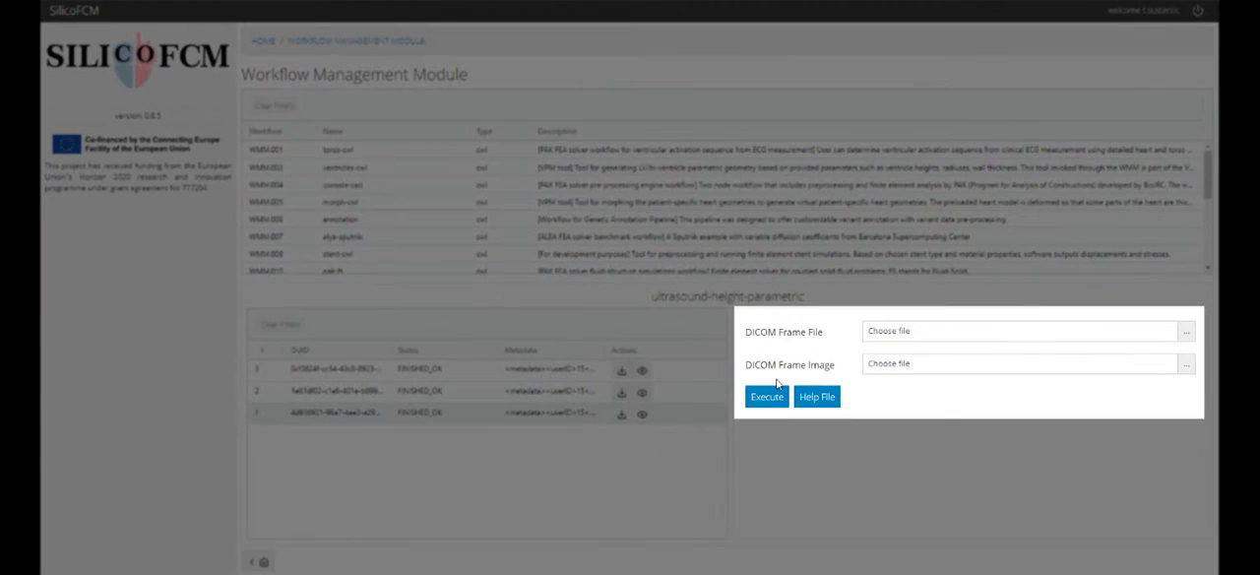
Load the patient DICOM frame file and image and execute the ultrasound-height-parametric workflow.
left_click(1185, 331)
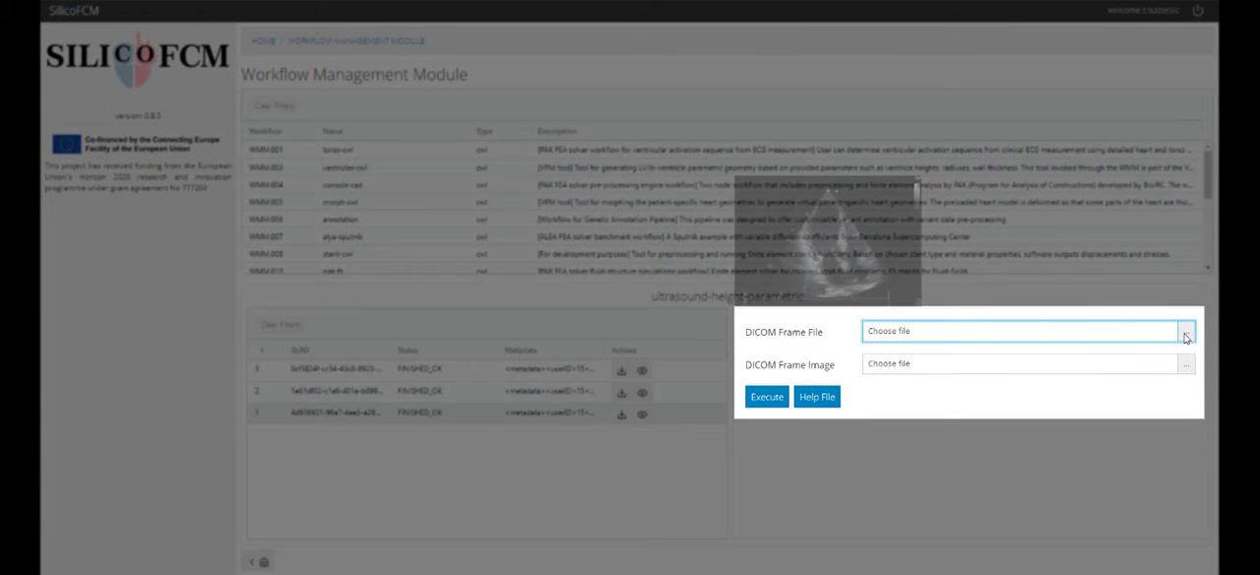
left_click(1185, 331)
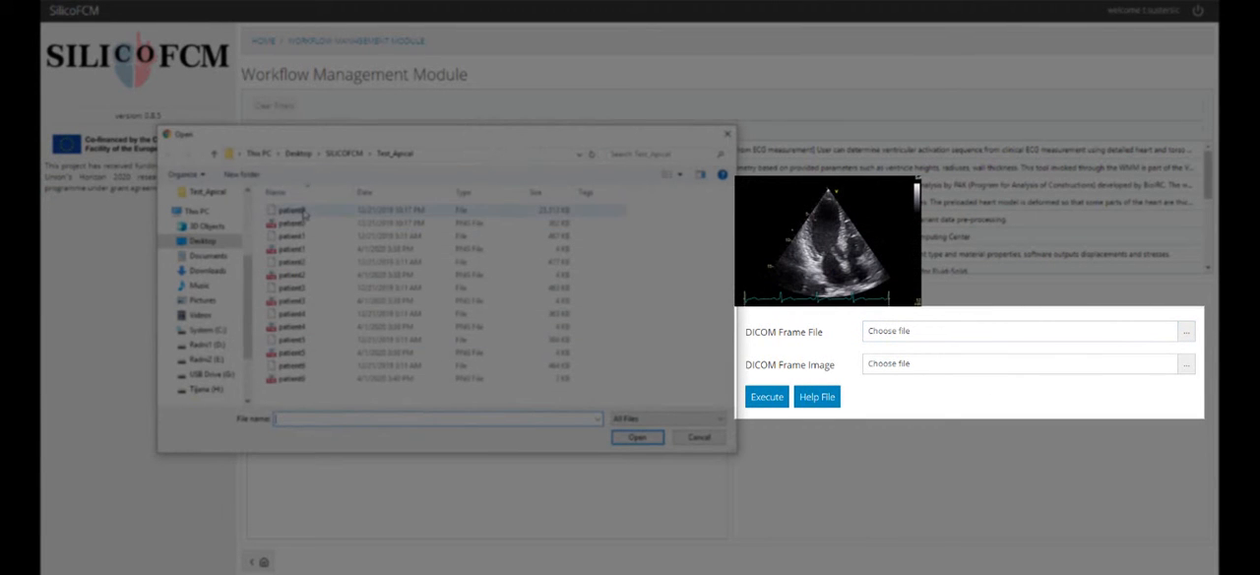
left_click(636, 437)
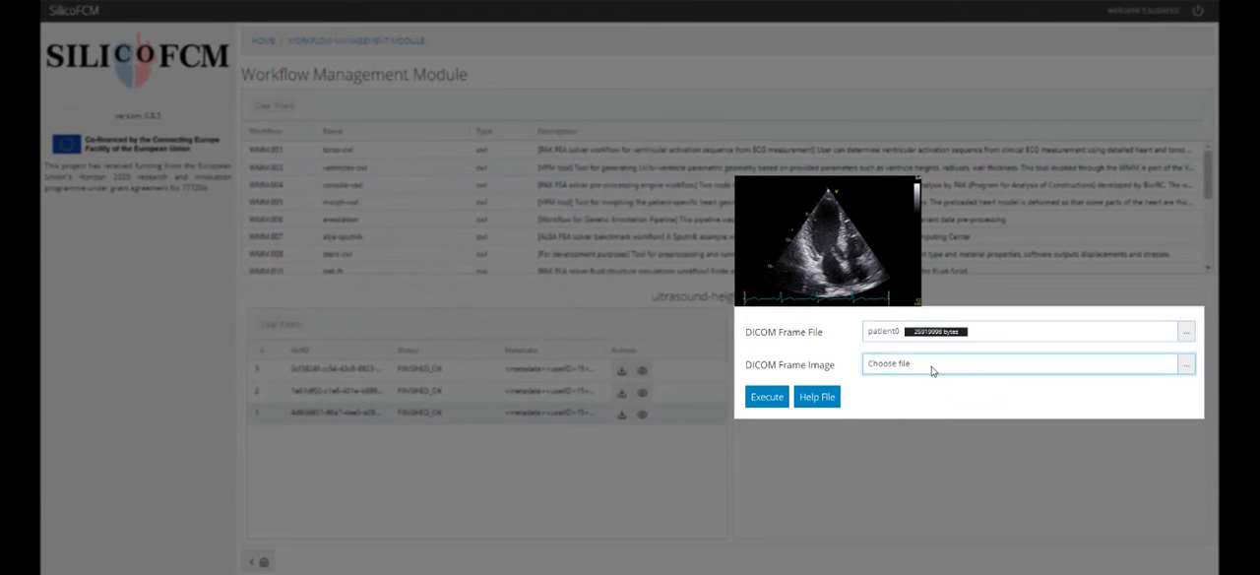
left_click(1185, 364)
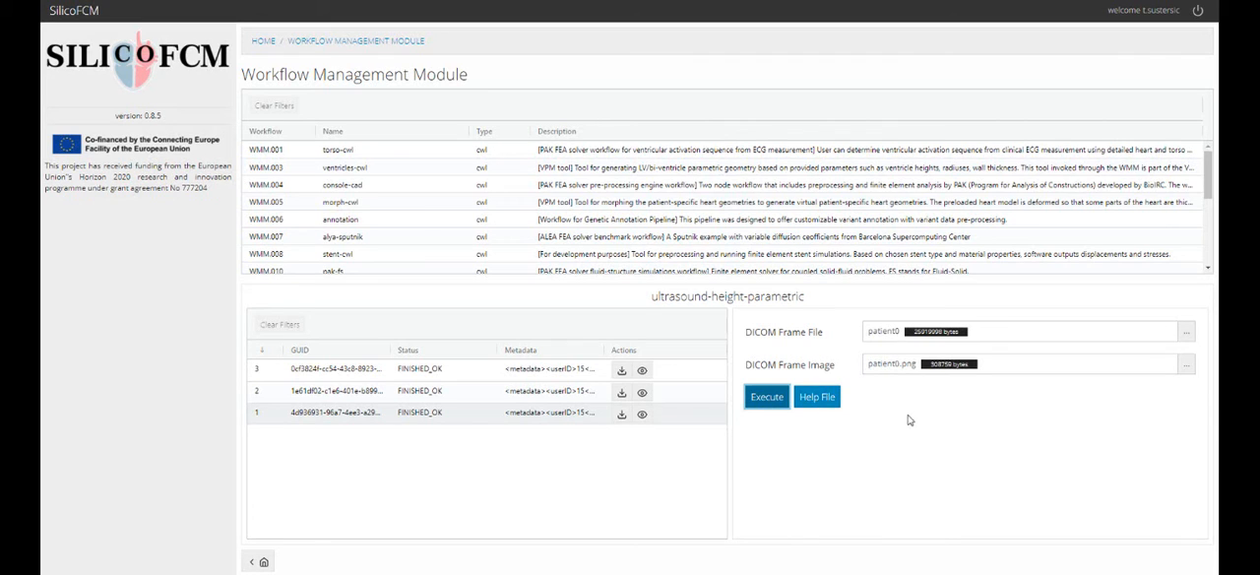
left_click(766, 395)
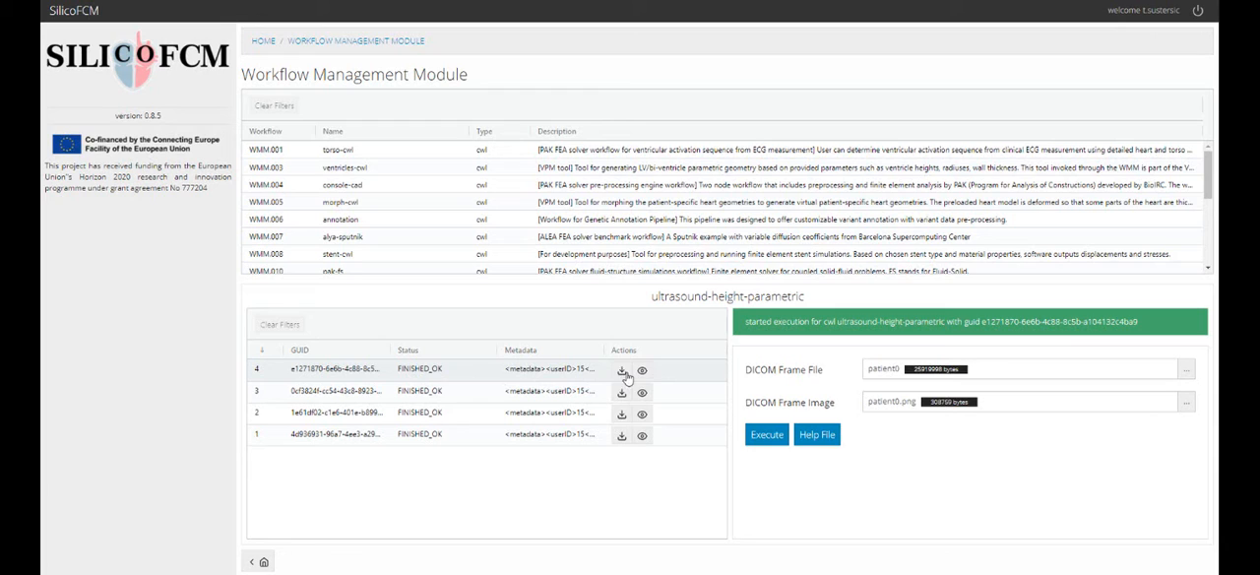
View the new run's heart models with systole in wireframe, then download the output to the SILICOFCM folder.
left_click(642, 370)
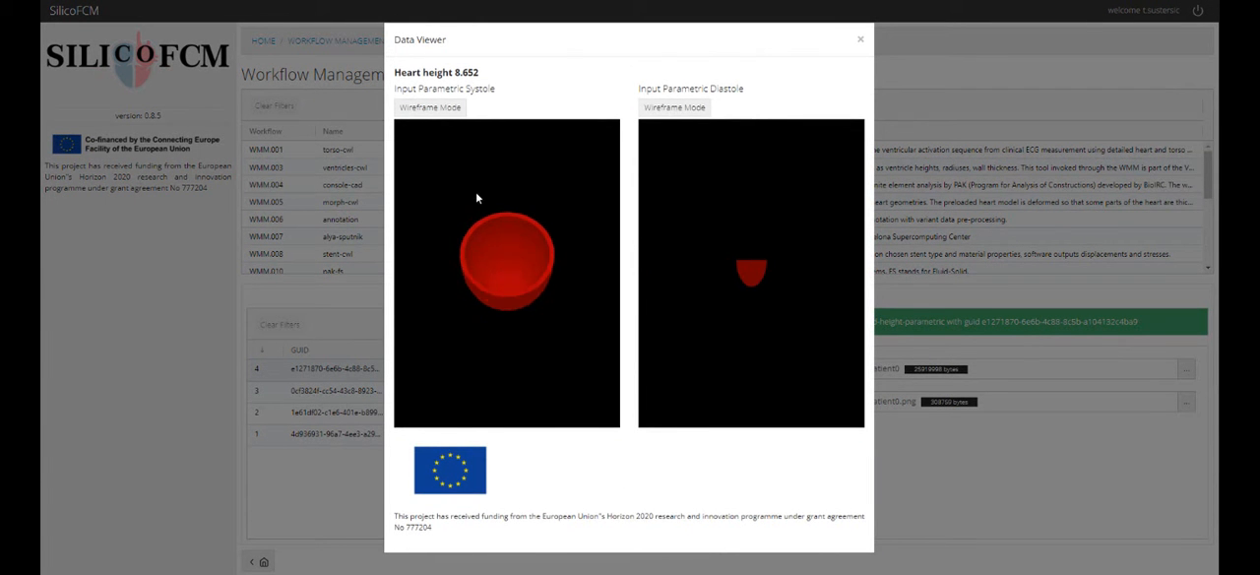
left_click(429, 106)
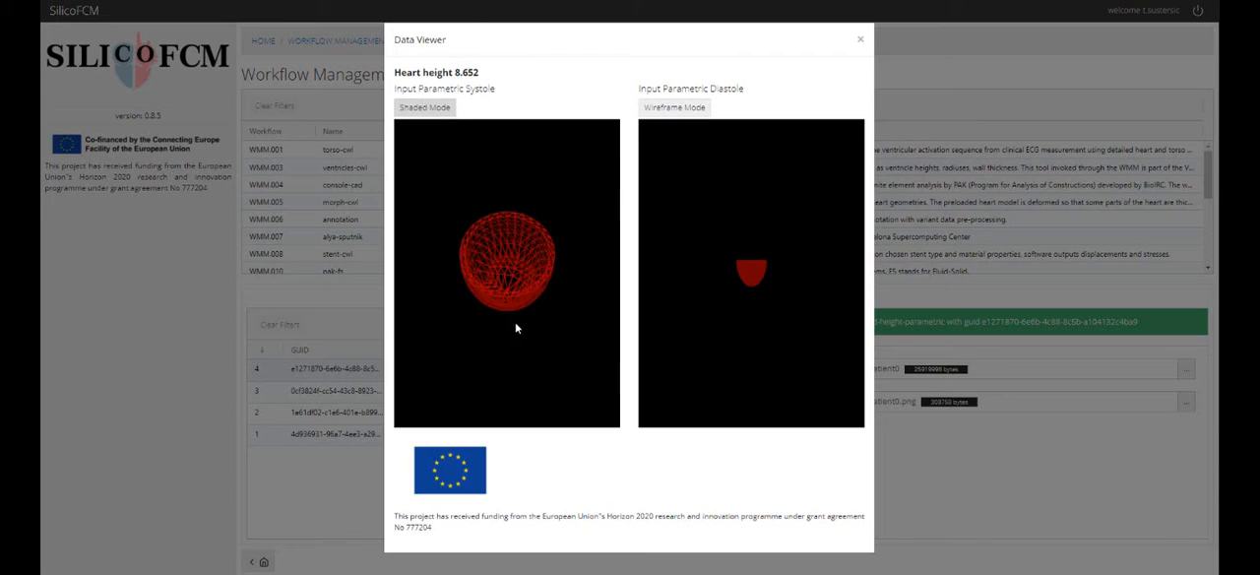
left_click(859, 40)
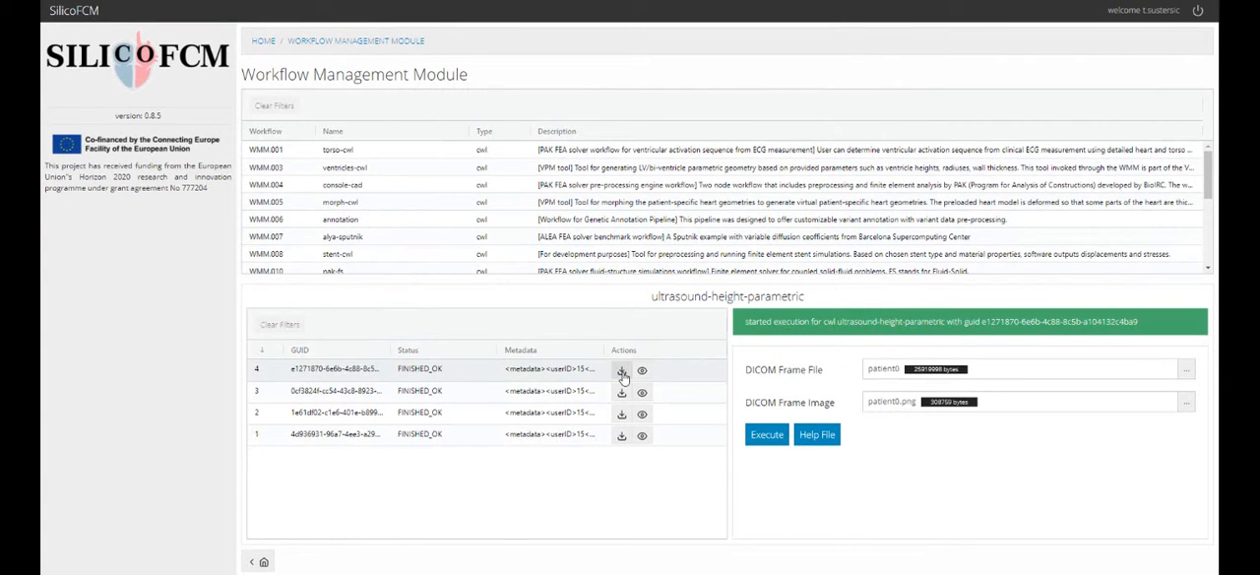
left_click(622, 370)
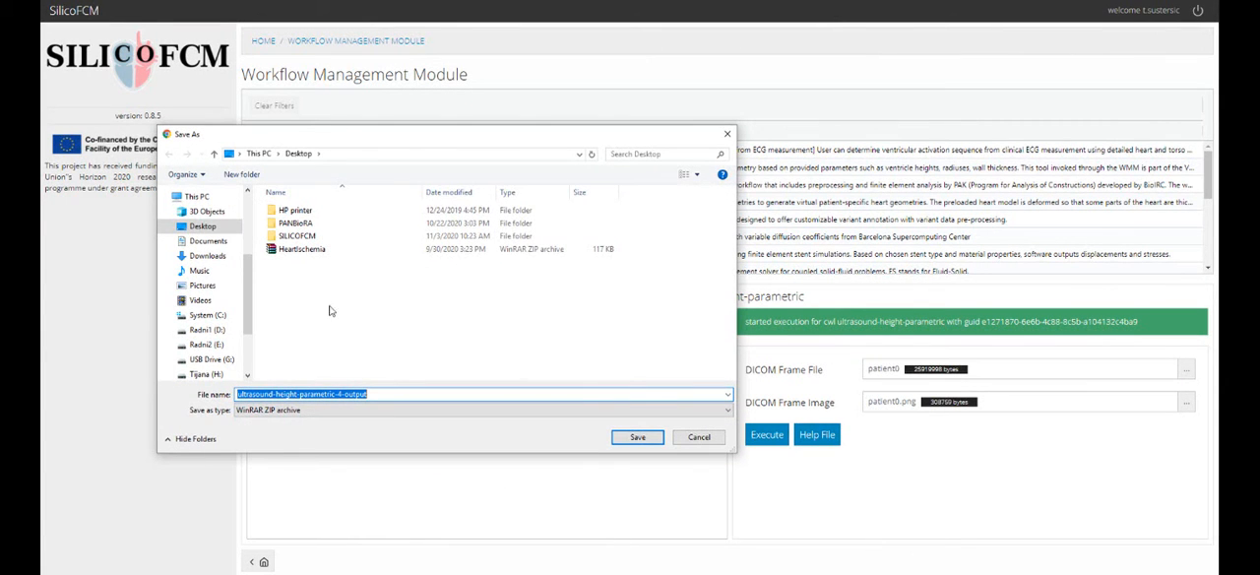
double_click(295, 236)
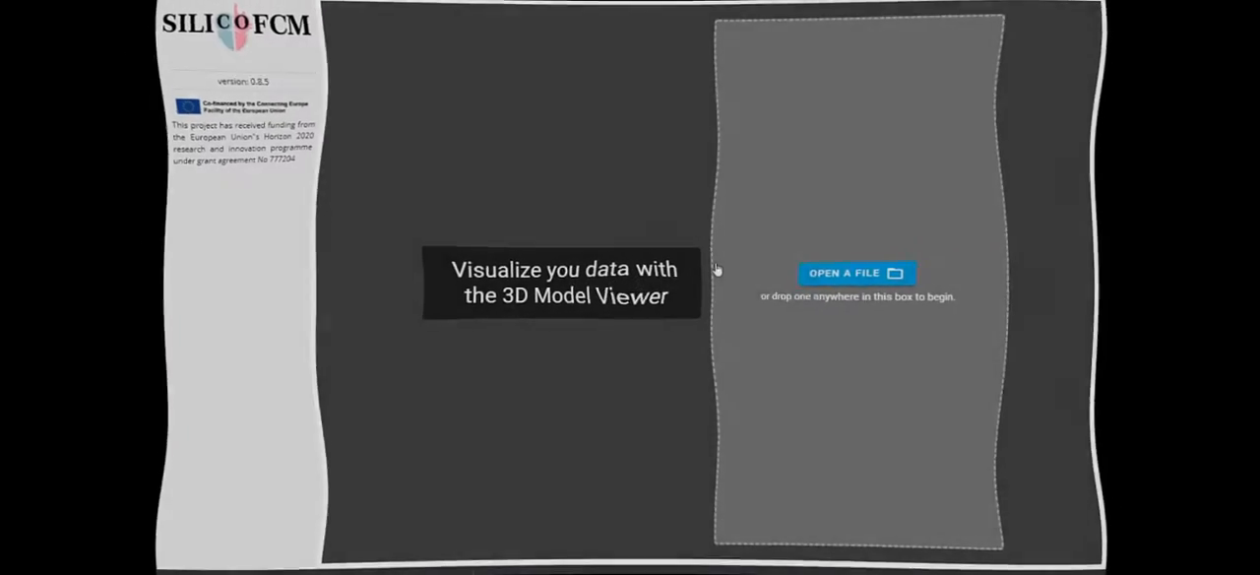
Load the heart VTK files and colour the model by Velocities with the rainbow colour map.
left_click(856, 272)
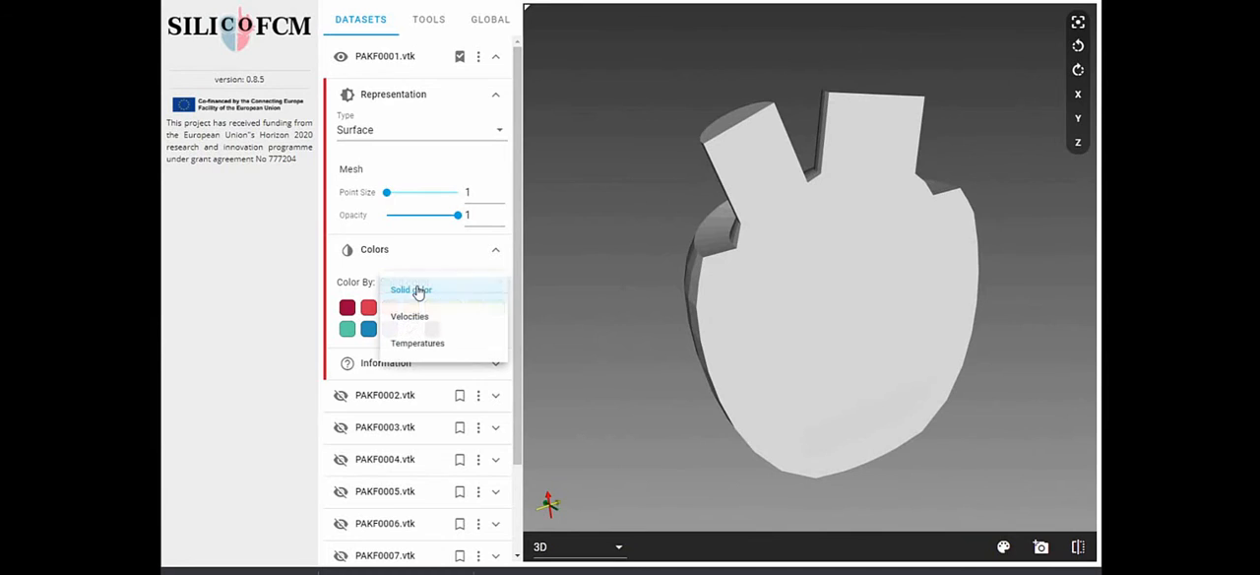
left_click(409, 315)
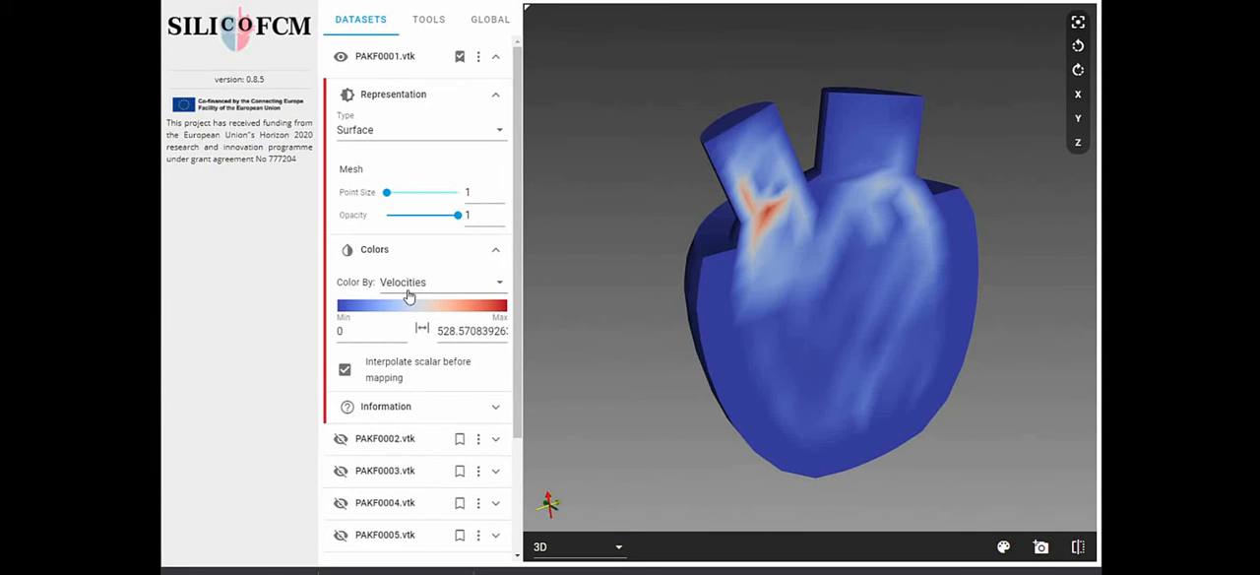
left_click(410, 305)
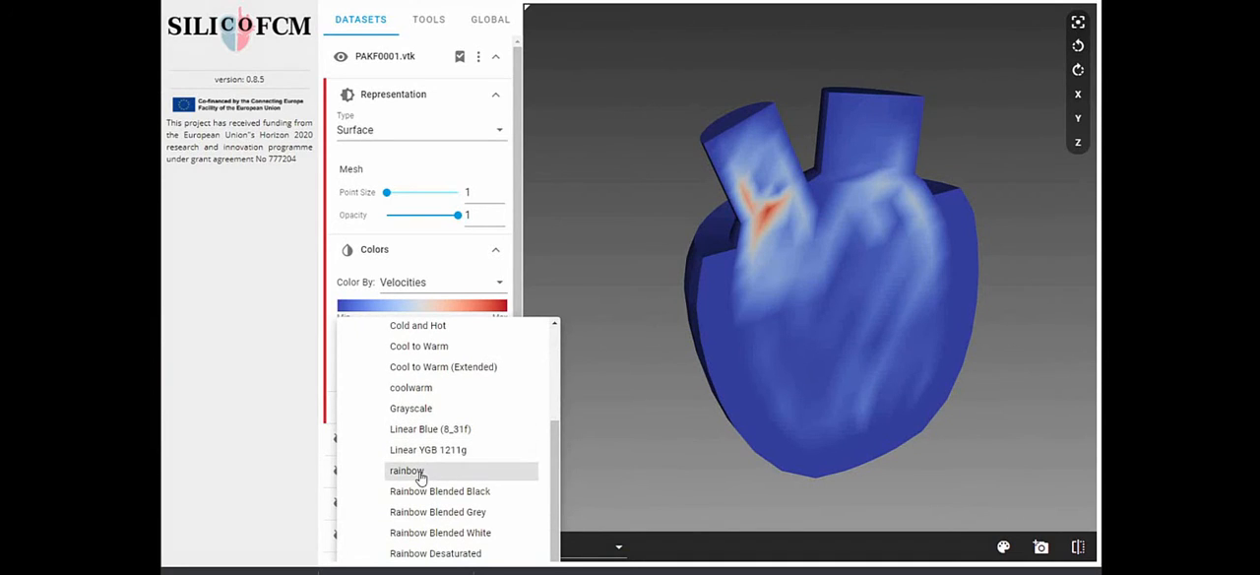
left_click(405, 470)
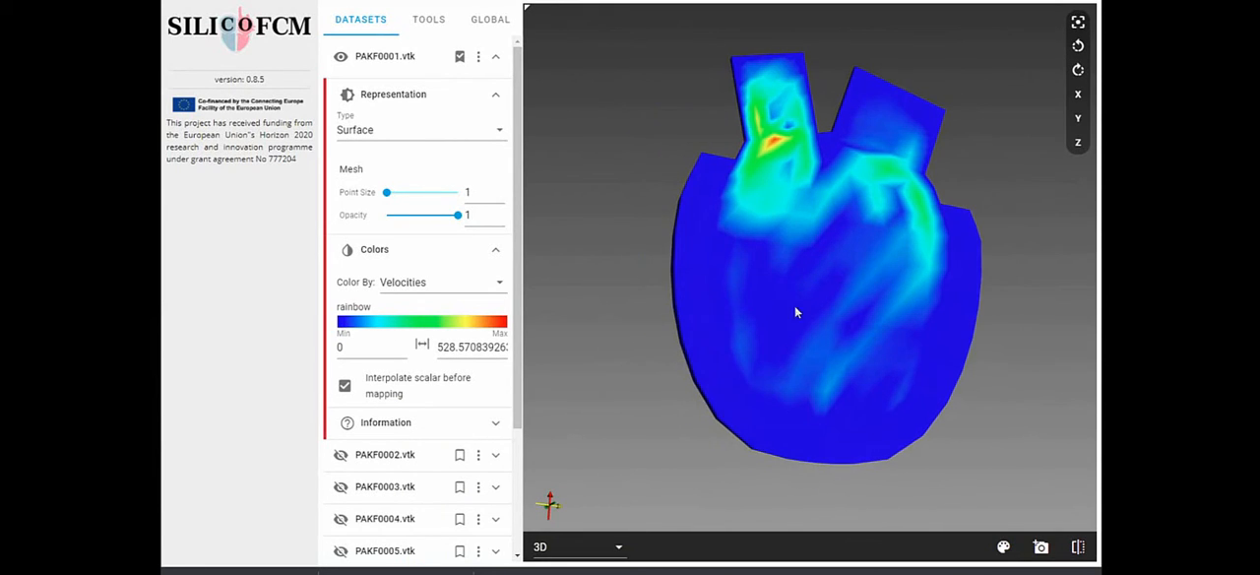
left_click_drag(798, 313, 817, 358)
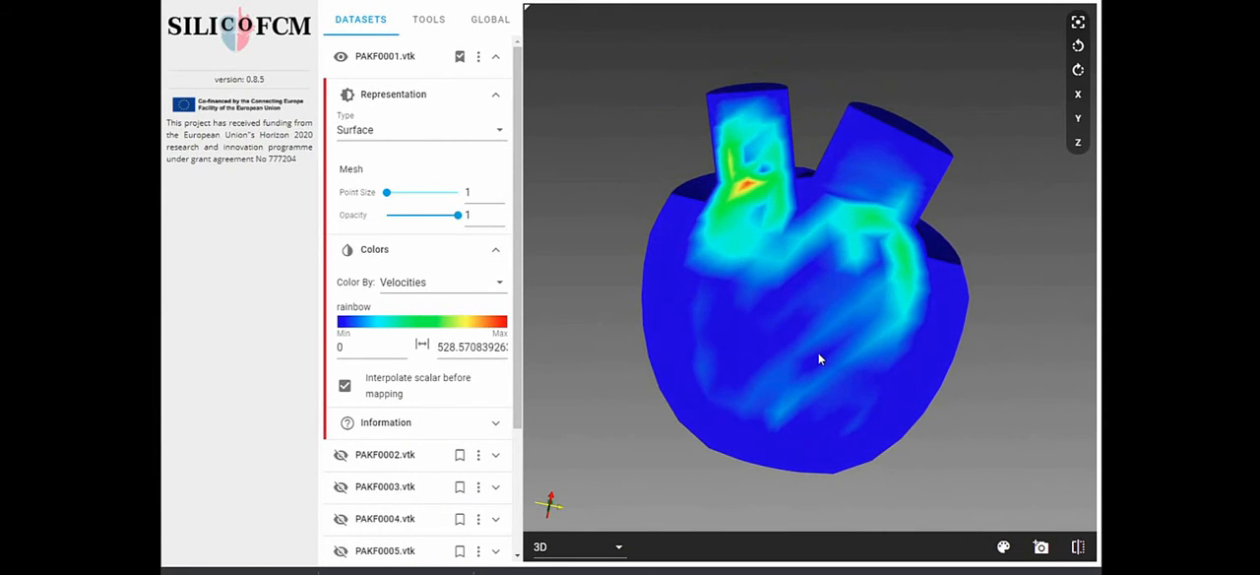